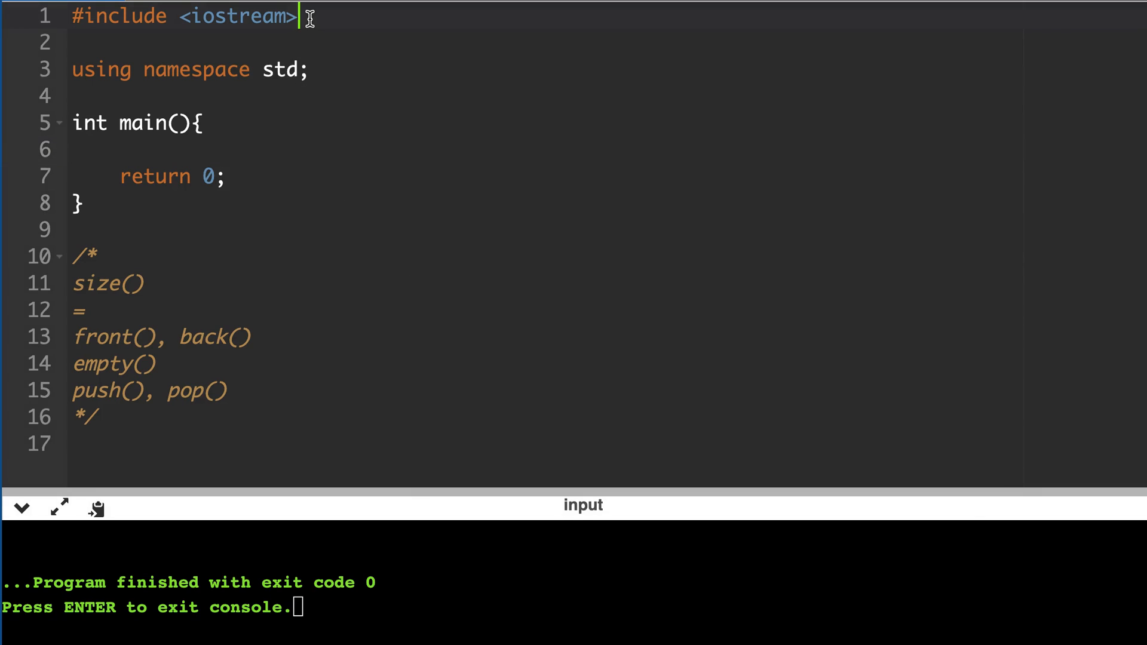
# Include the <queue> header and declare an int queue named Q.
pyautogui.write('#include <>')
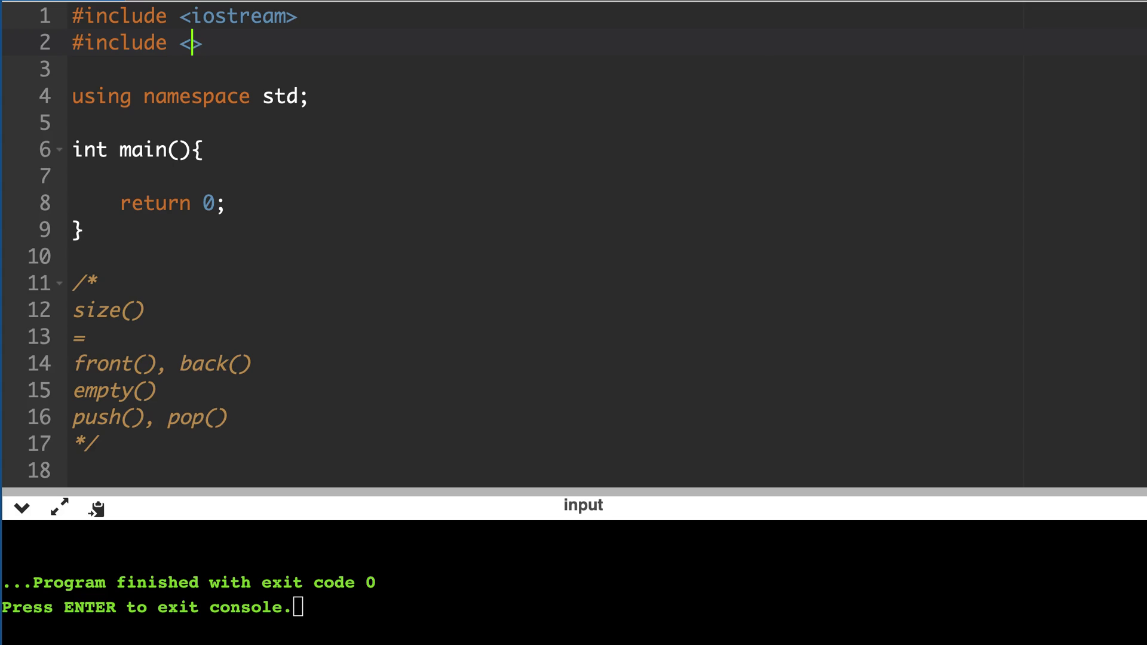
pyautogui.write('queue')
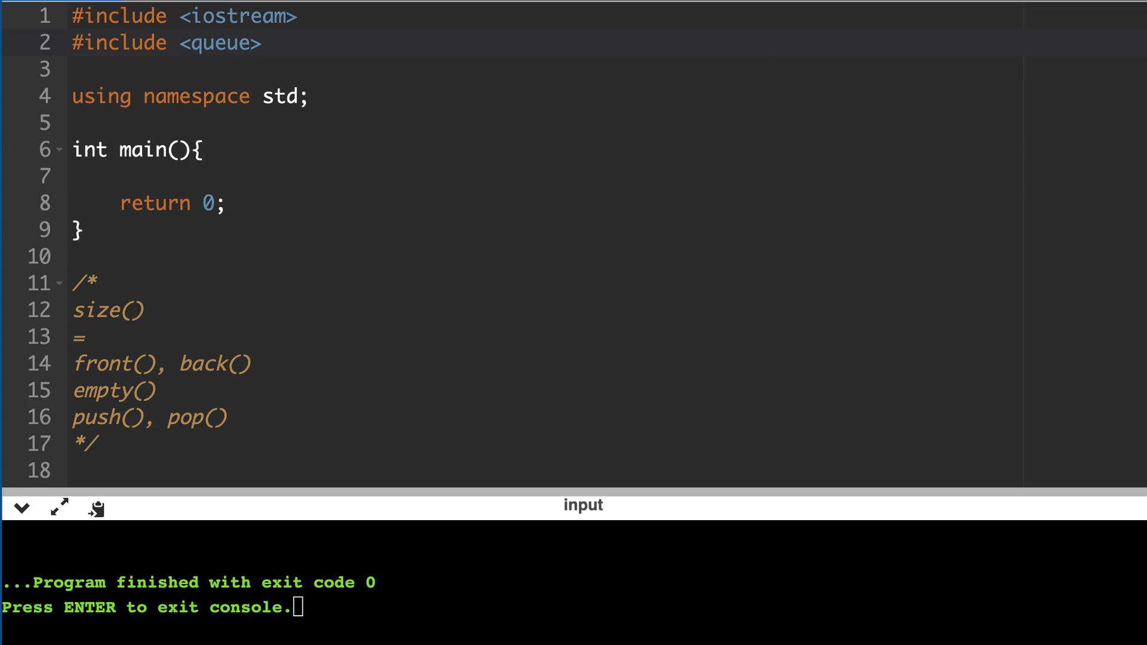
pyautogui.write('queue')
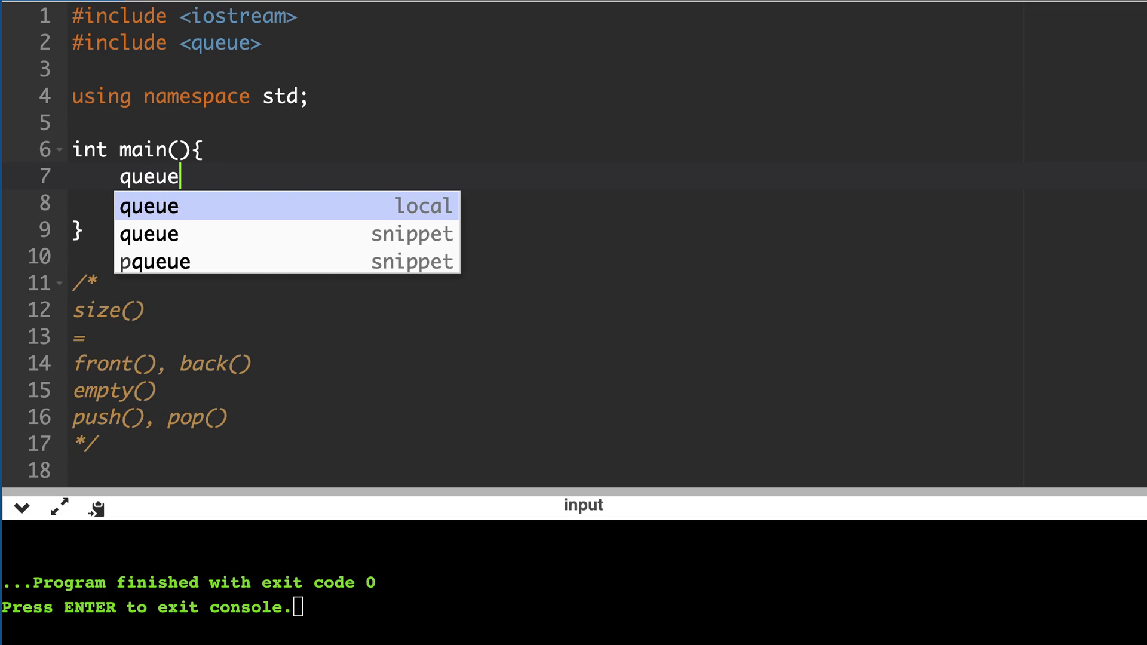
pyautogui.write('<int> Q;')
pyautogui.click(610, 203)
pyautogui.write('return 0;')
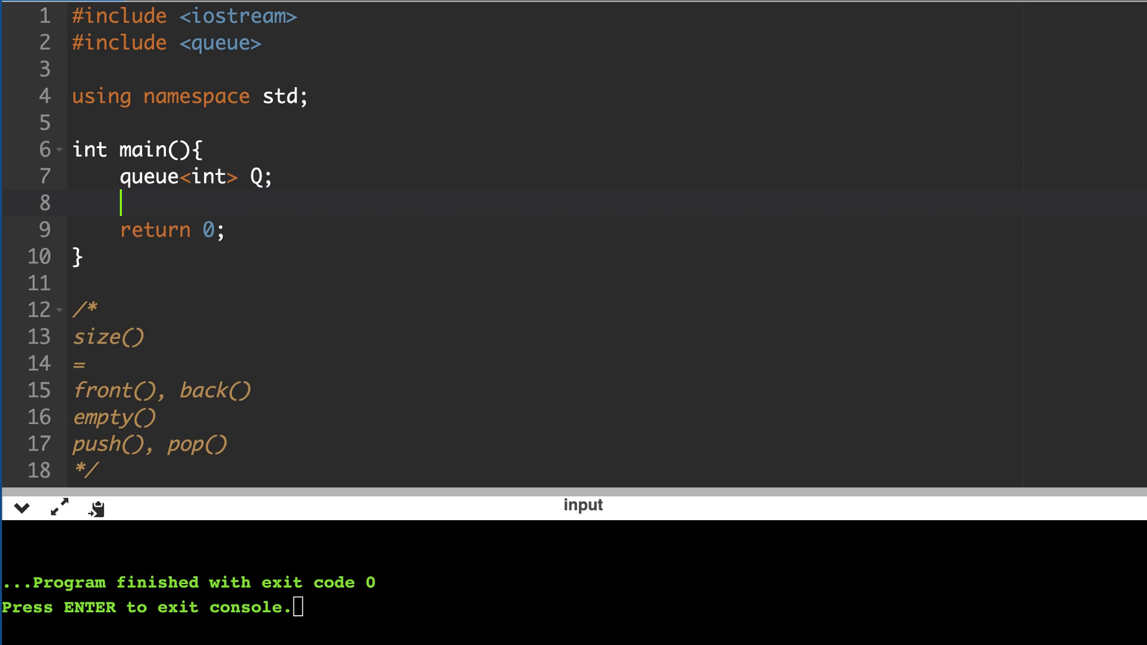
# Add a for loop header counting i from 1 to 5.
pyautogui.write('for(int i')
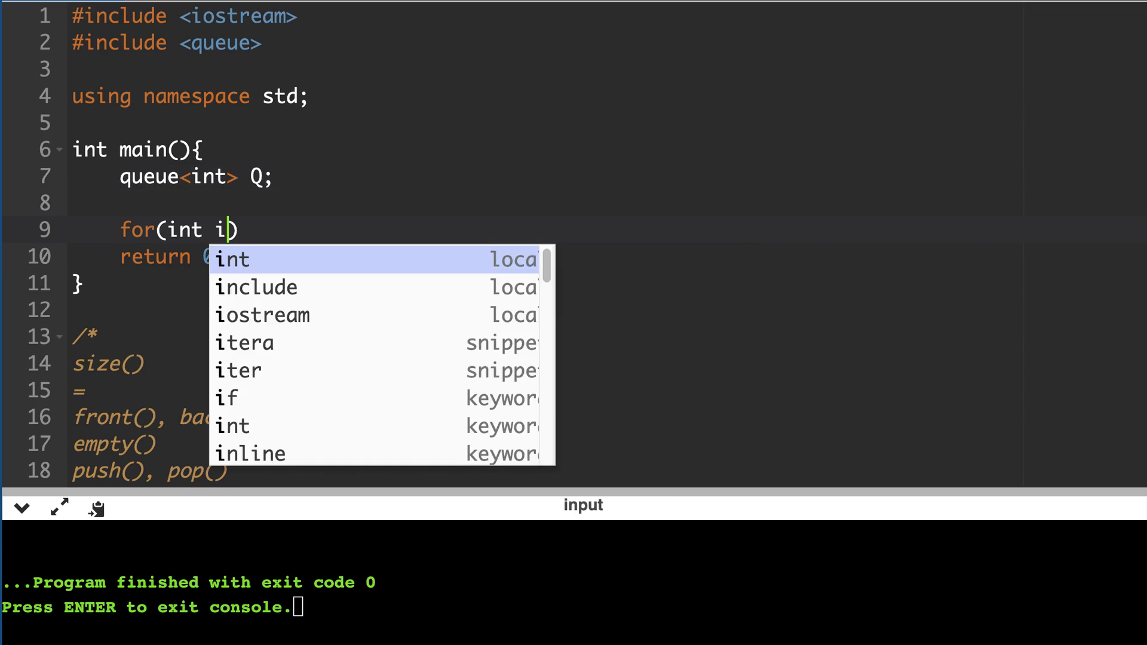
pyautogui.write('= 1')
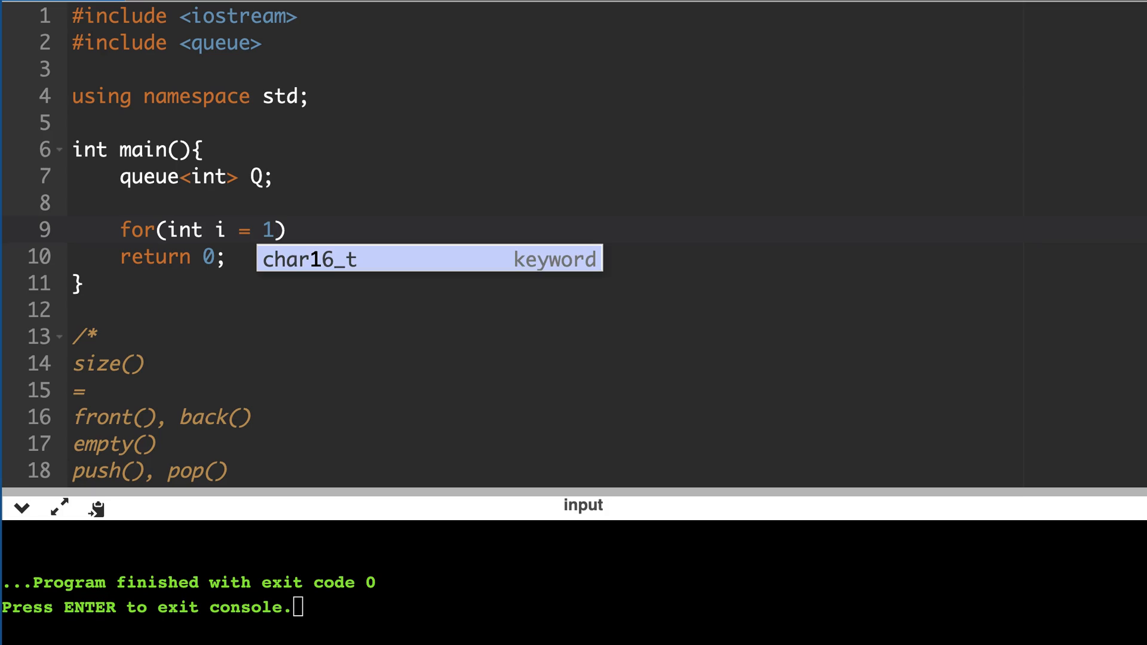
pyautogui.write('; i <')
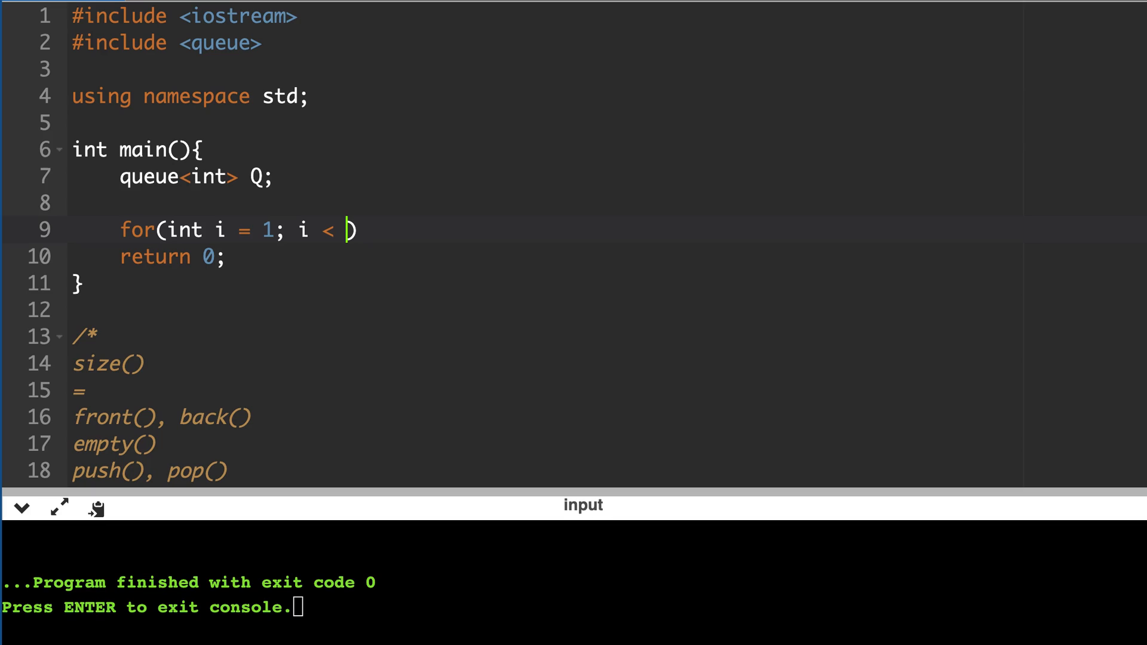
pyautogui.write('=')
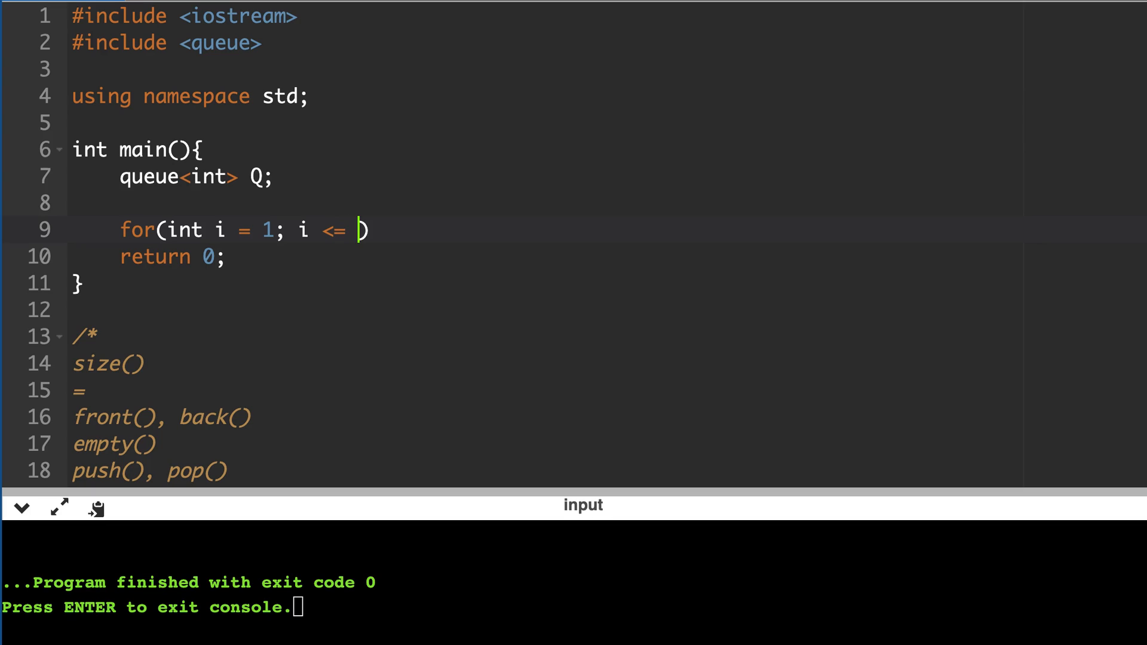
pyautogui.write('5;')
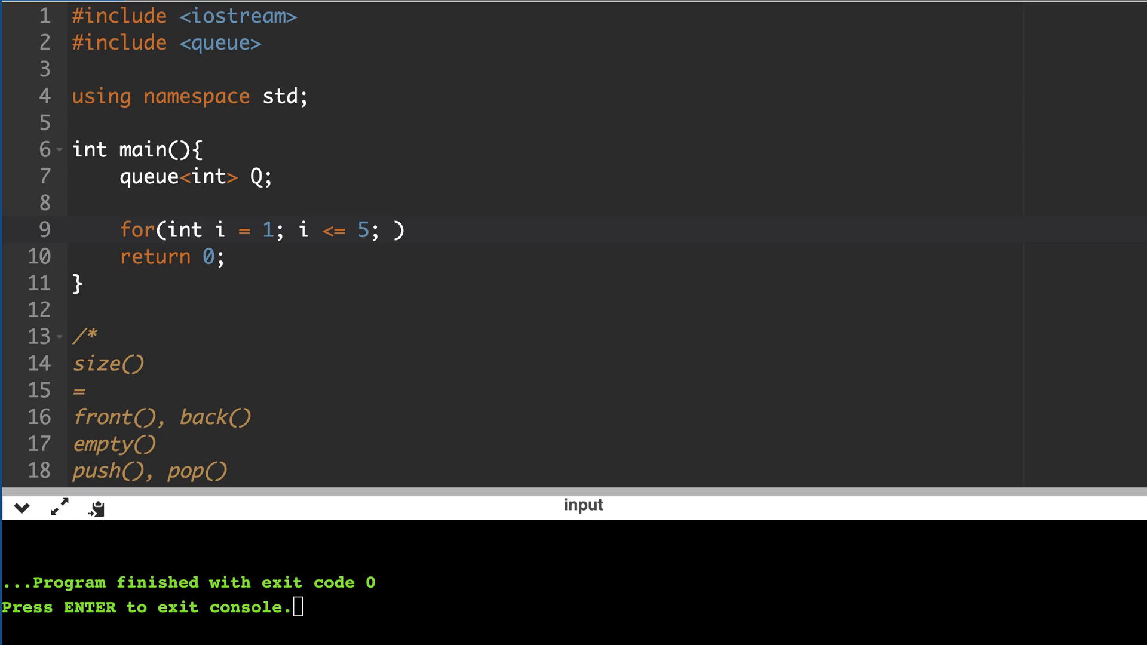
pyautogui.write('++i')
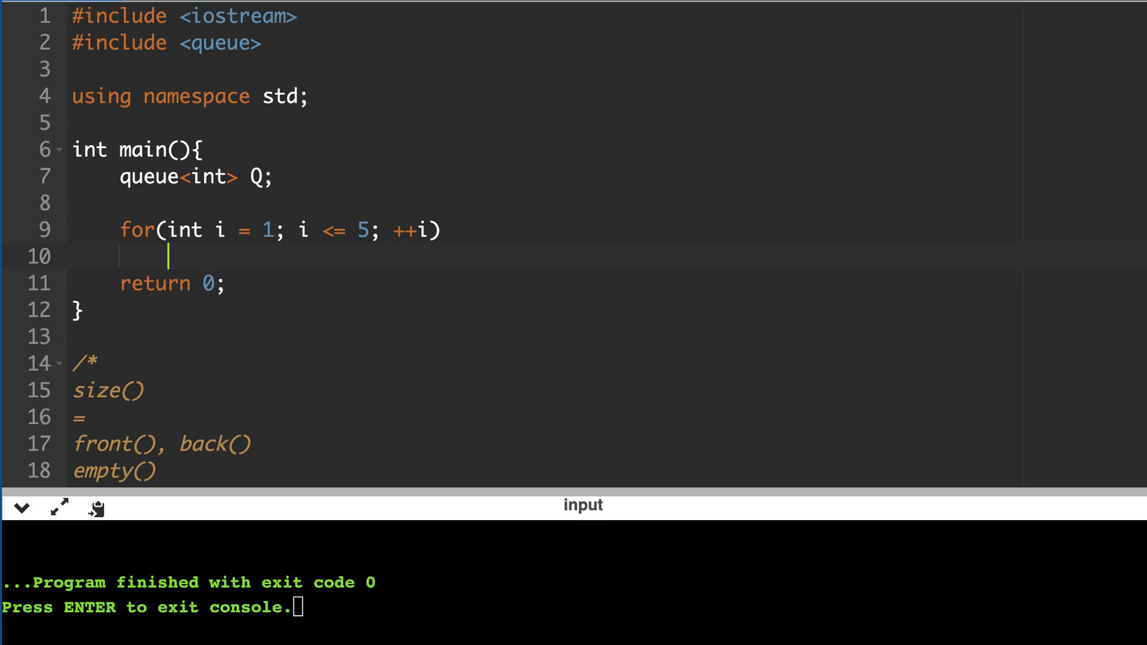
# Push each i into Q with Q.push(i) in the loop body.
pyautogui.write('Q.push')
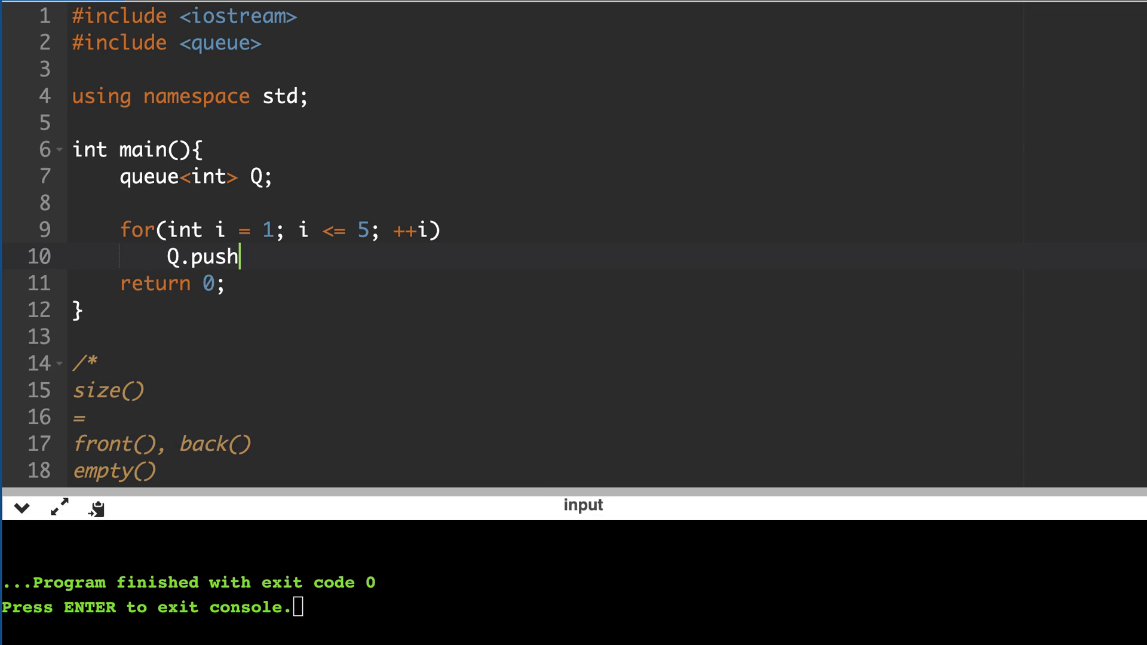
pyautogui.write('()')
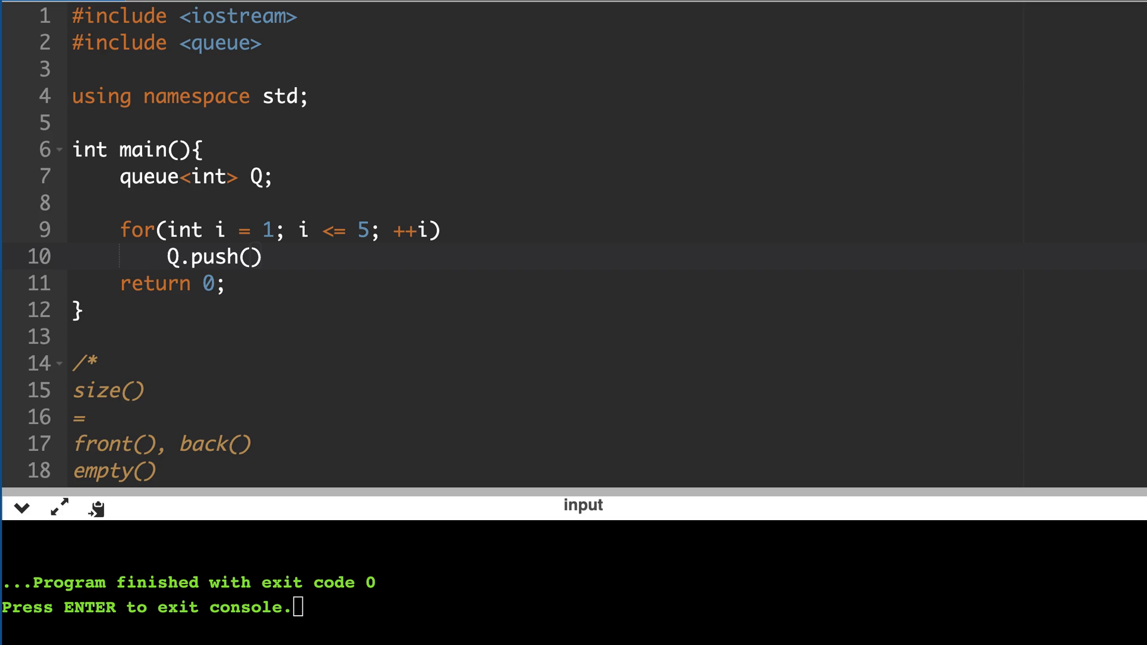
pyautogui.write('i')
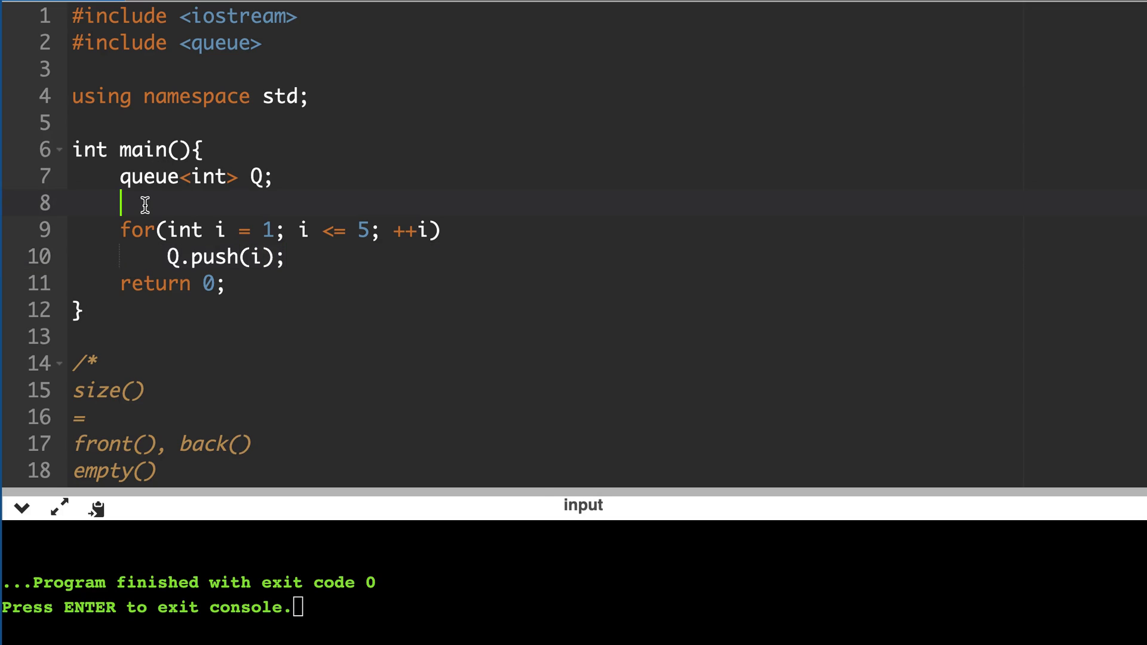
# Add cout << std::boolalpha << Q.empty() << endl; above the loop.
pyautogui.write('cout <<')
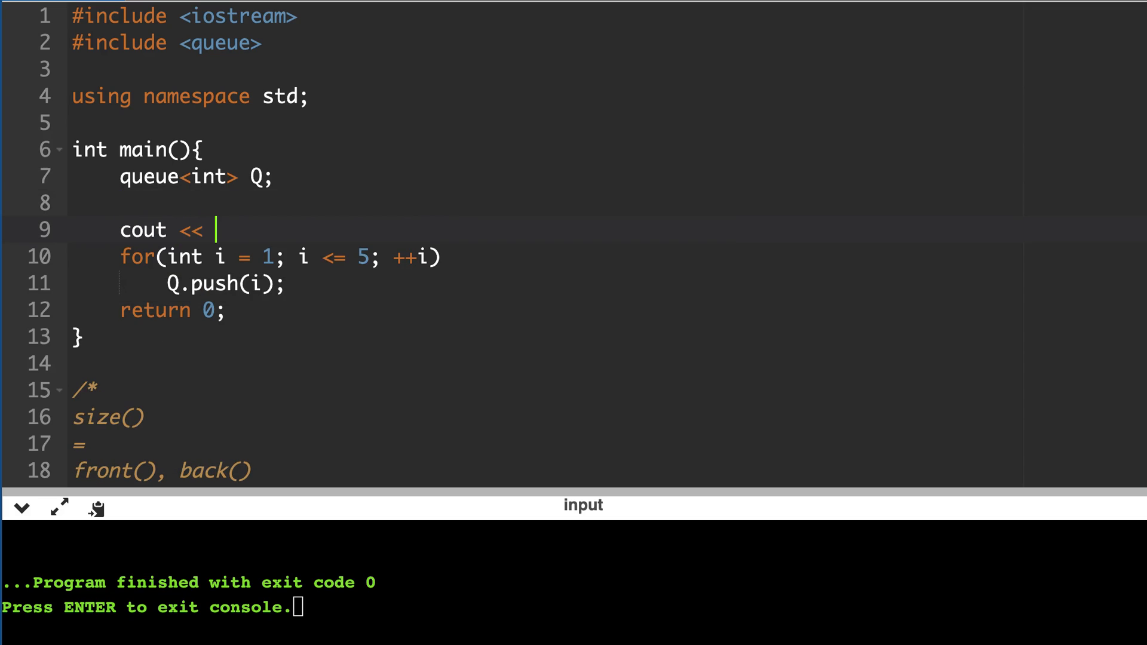
pyautogui.write('std::bool')
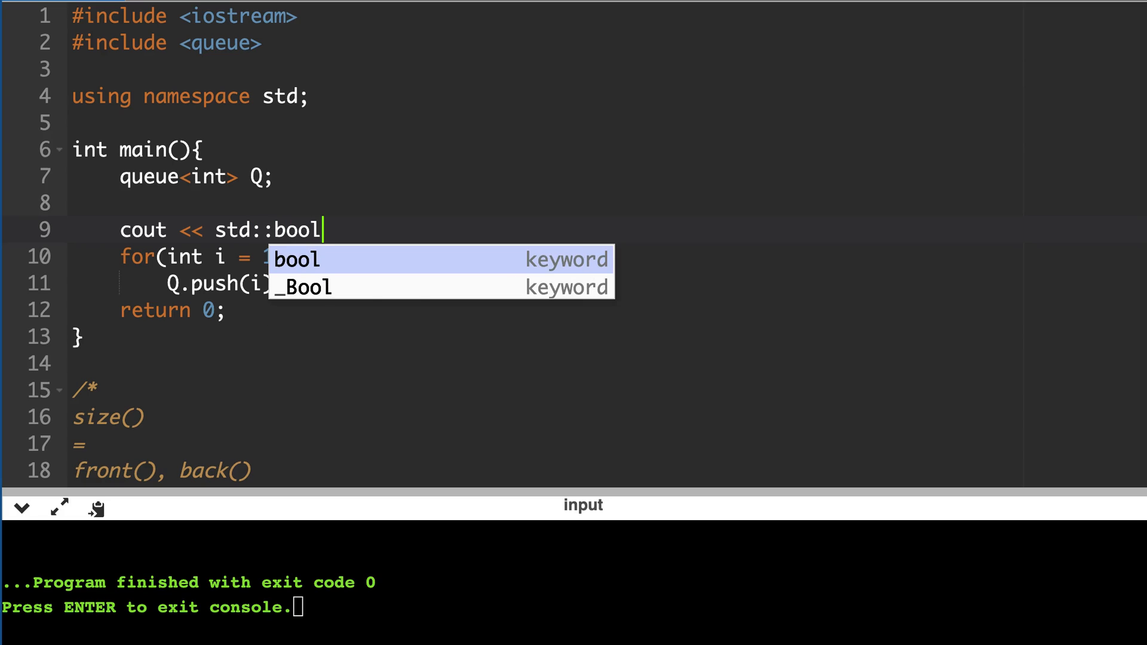
pyautogui.write('alp')
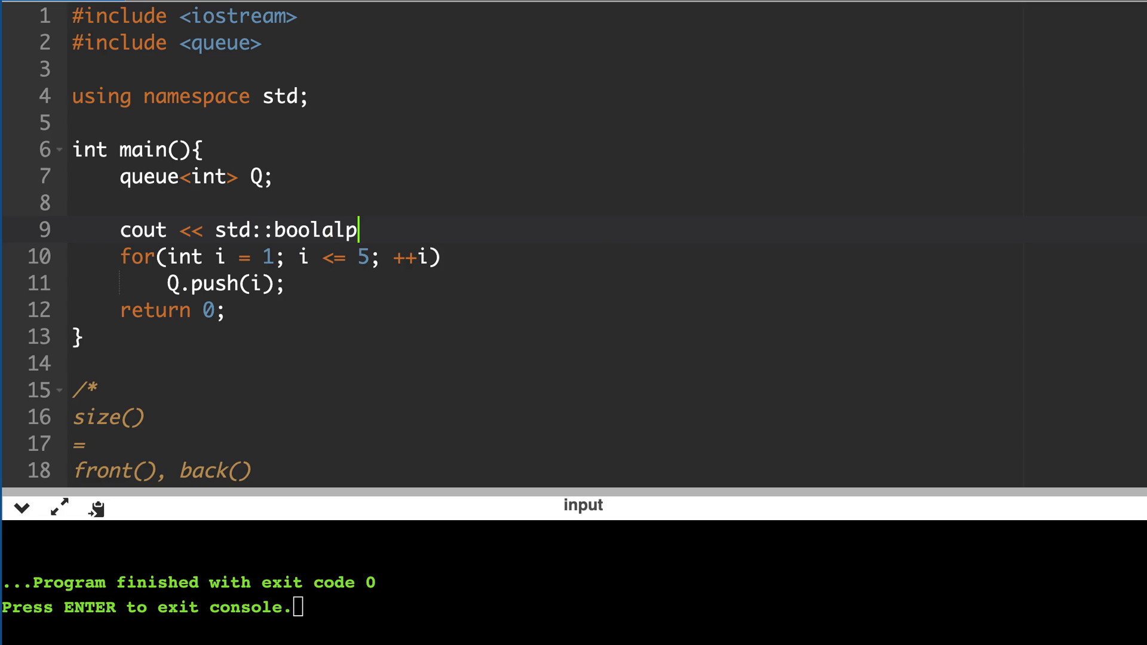
pyautogui.write('ha <<')
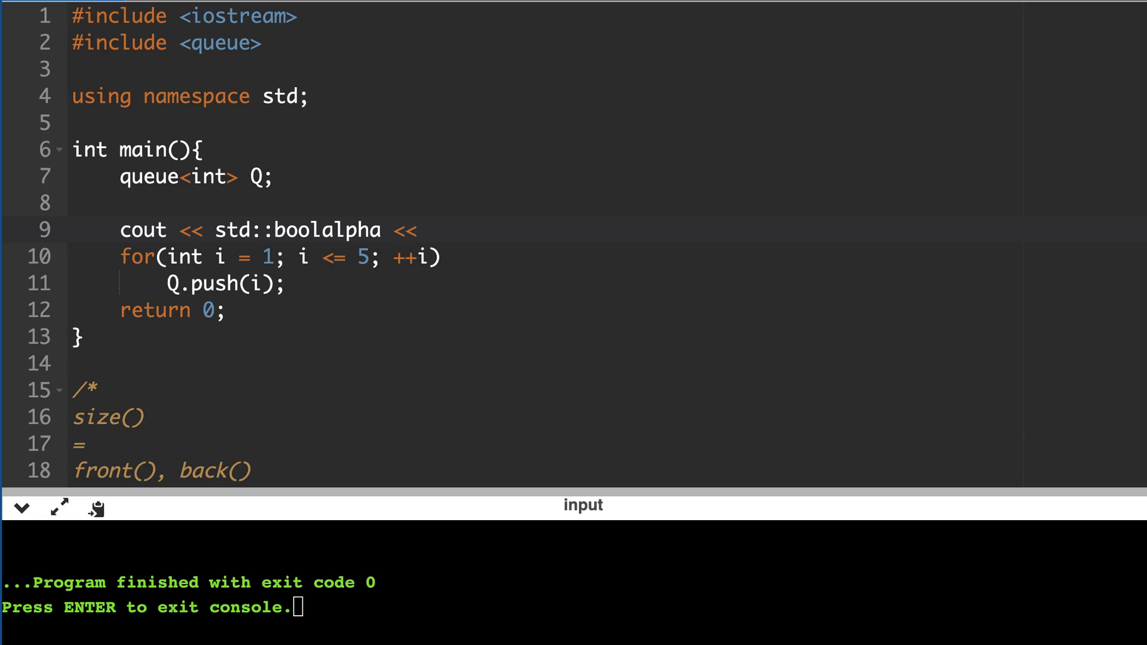
pyautogui.write('Q.emp')
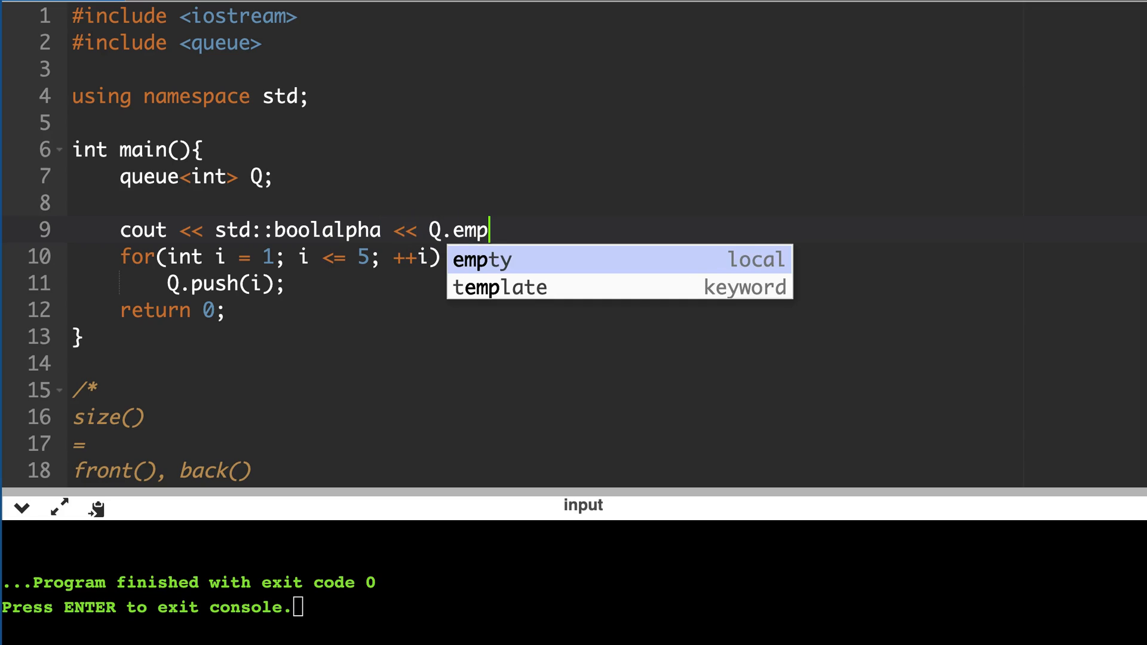
pyautogui.press('Tab')
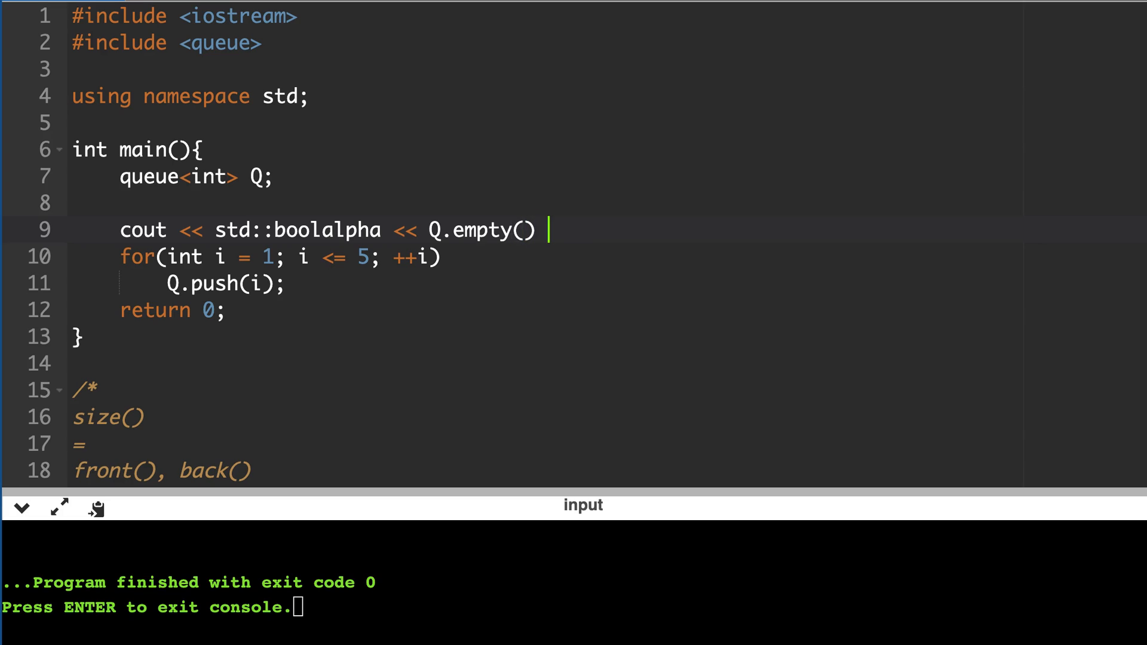
pyautogui.write('<<')
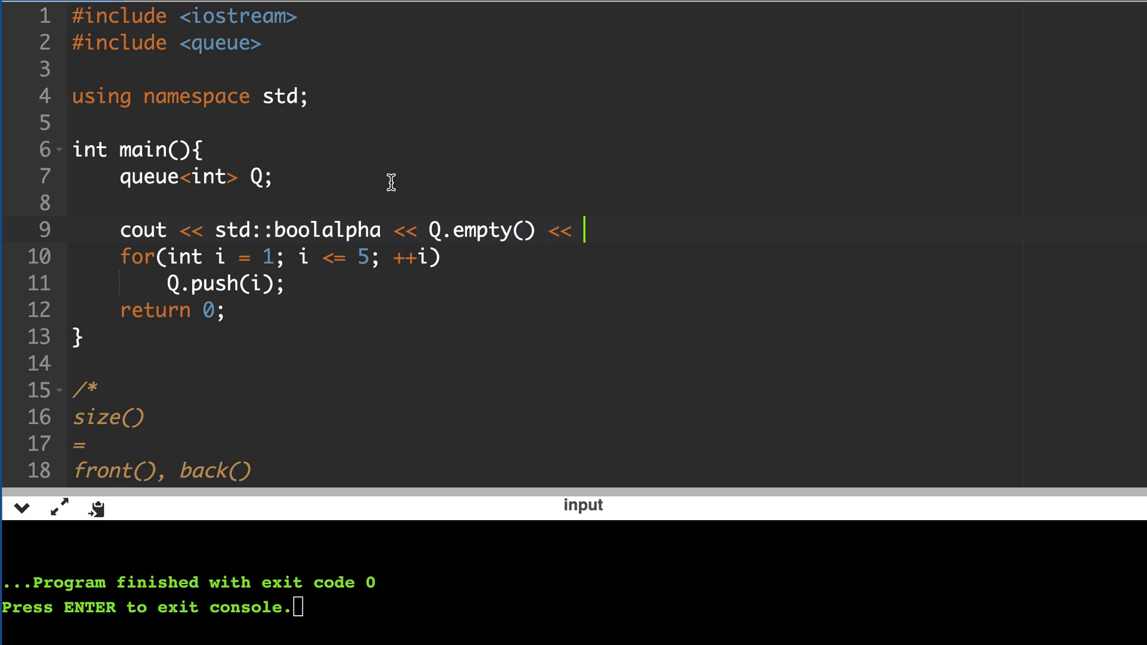
pyautogui.write('endl;')
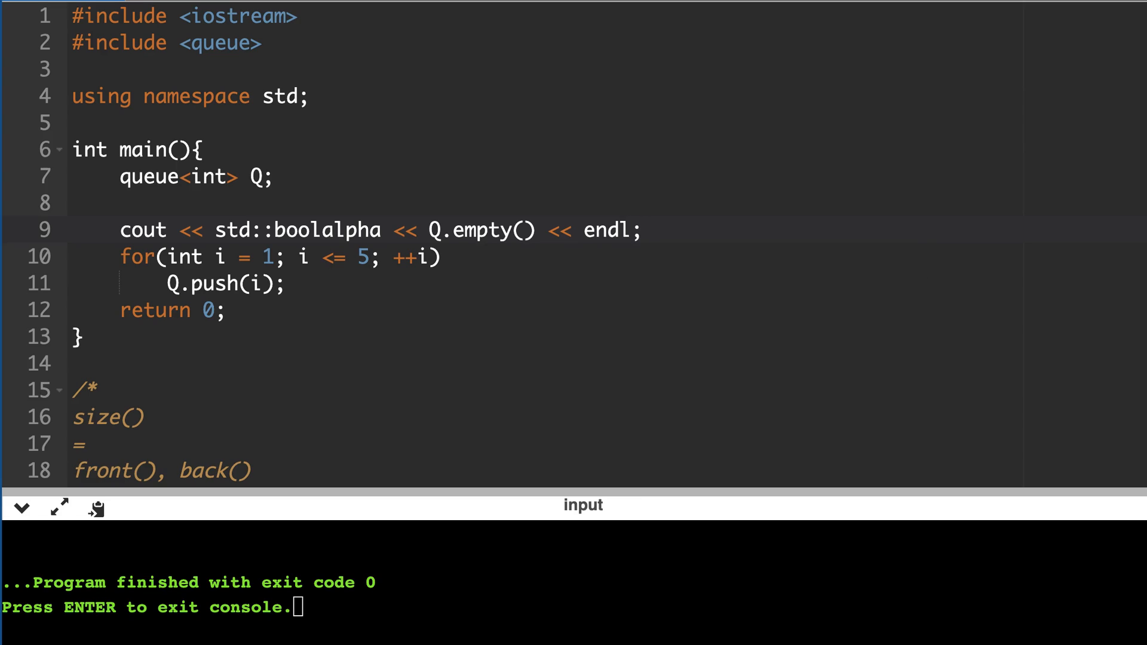
pyautogui.press('Enter')
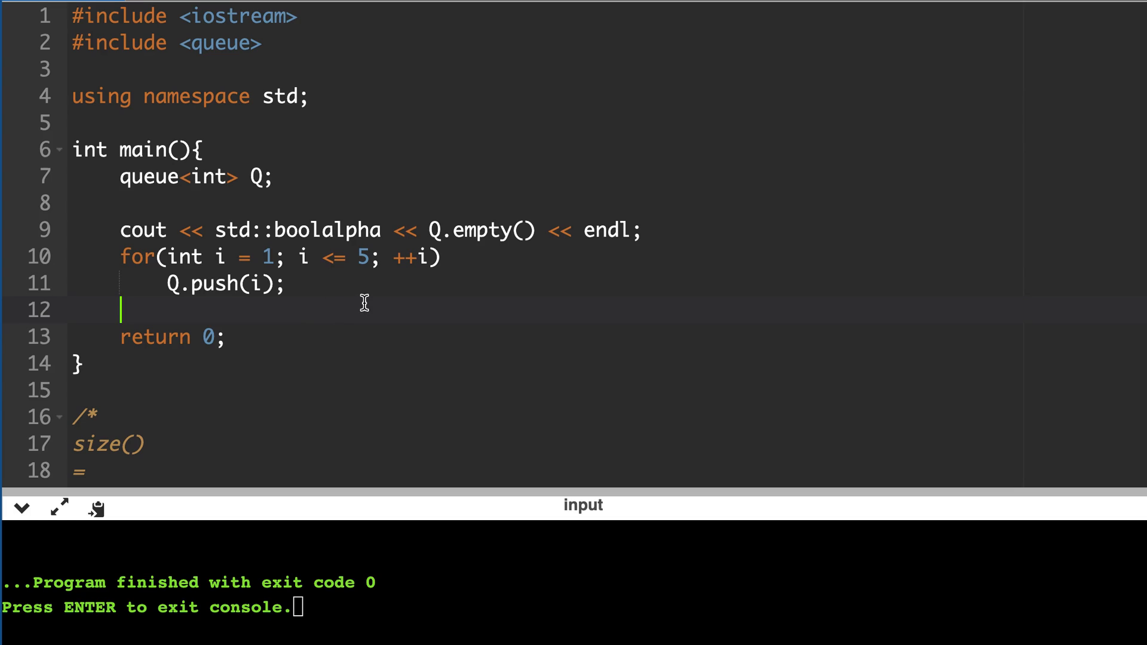
pyautogui.moveTo(439, 269)
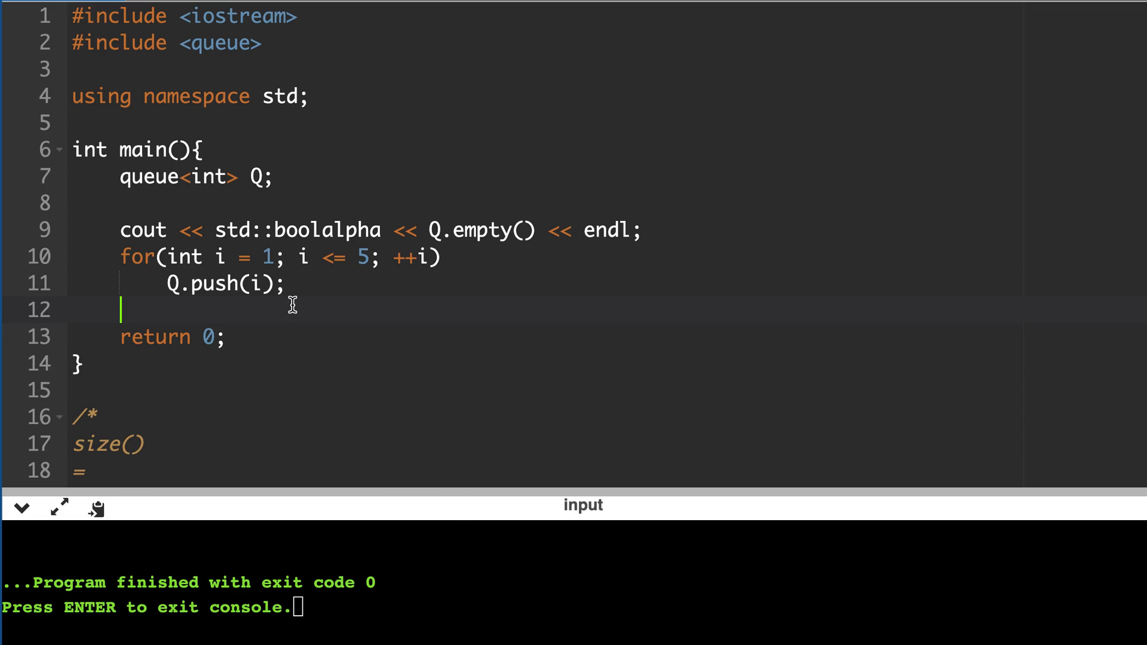
# Print Q's front and back values on one cout line ending with endl.
pyautogui.write('cout << "front =')
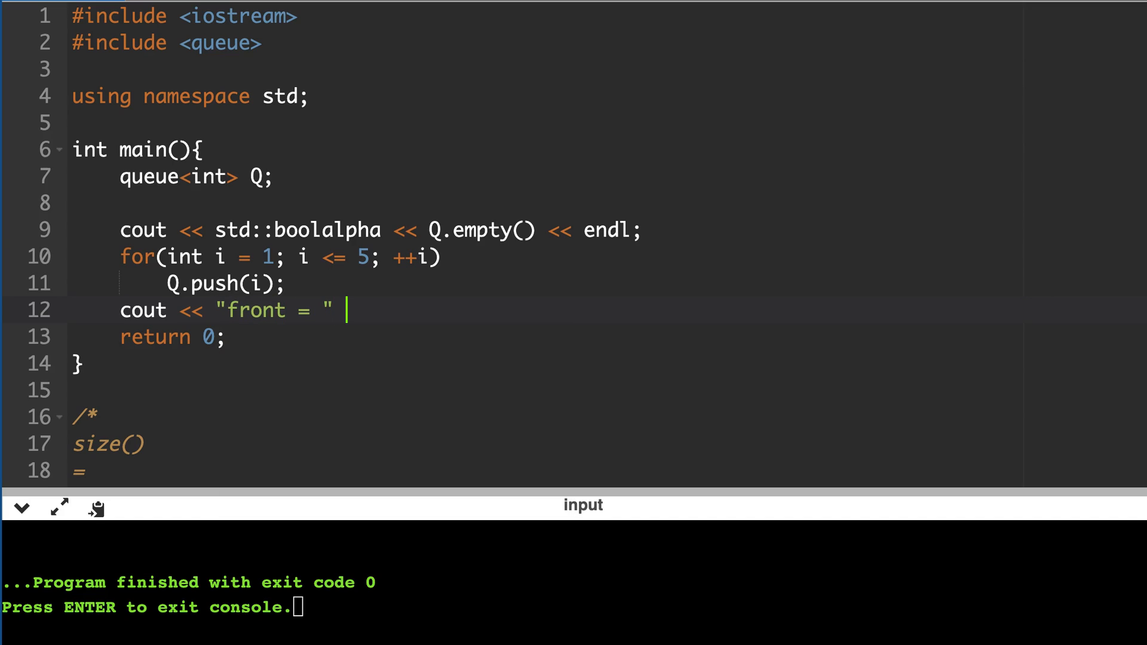
pyautogui.write('<< Q.front() << ", back = "')
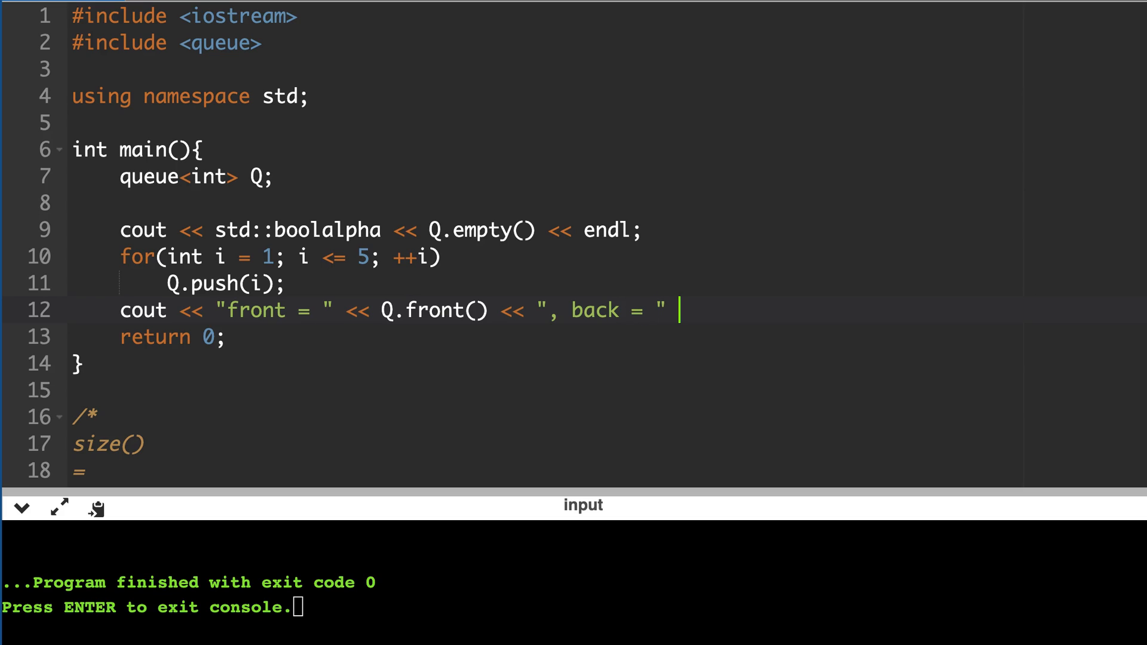
pyautogui.write('<< Q.')
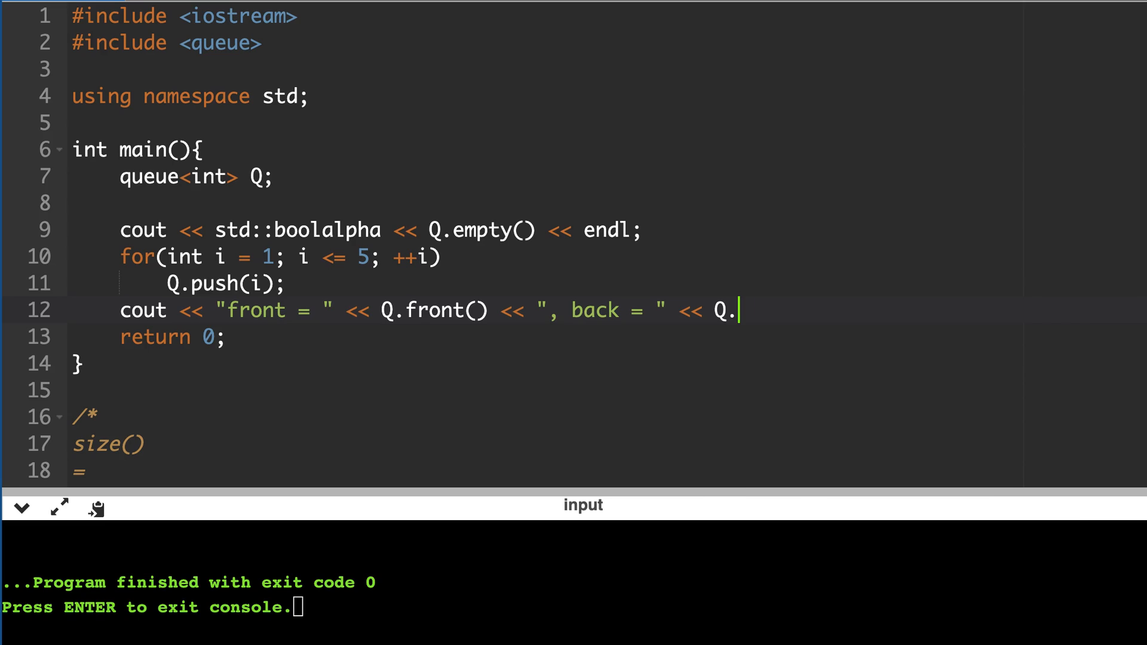
pyautogui.write('back() <<')
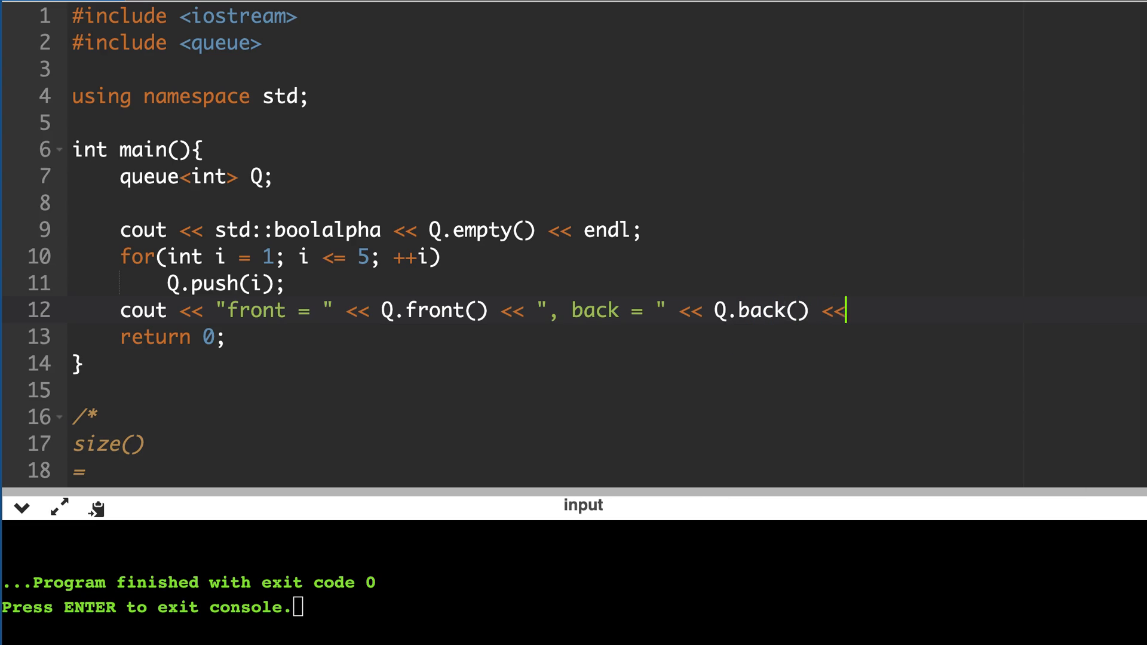
pyautogui.write('endl;')
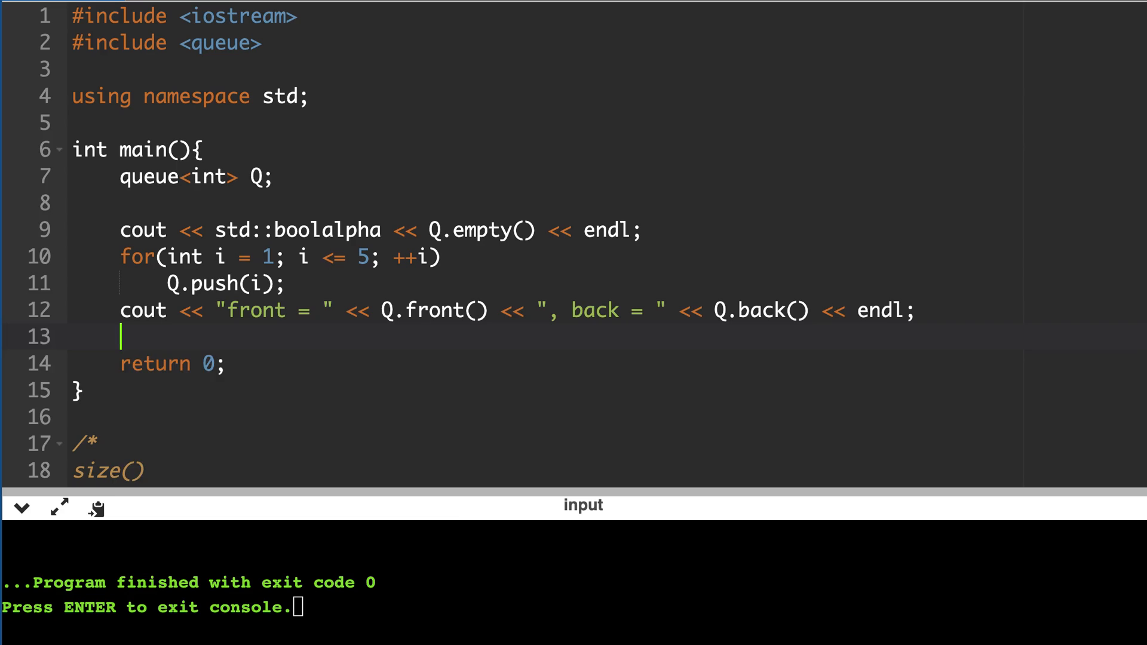
# Add a cout line printing "size =" with Q.size(), then start a Q.pop() call.
pyautogui.write('cout <<')
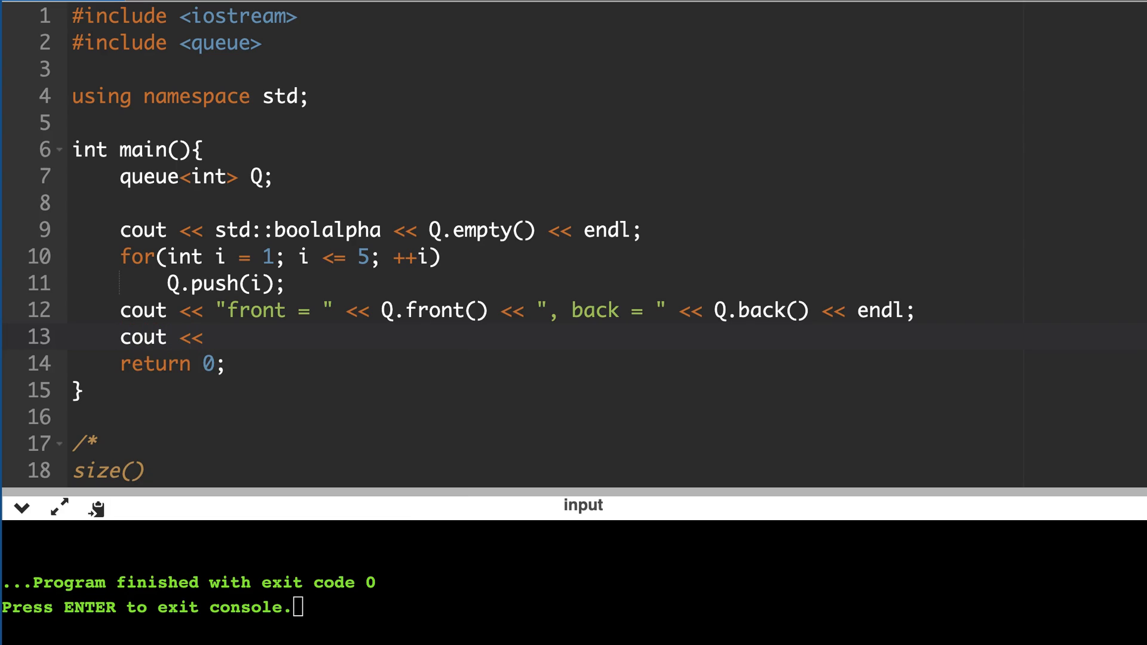
pyautogui.write('"size ="')
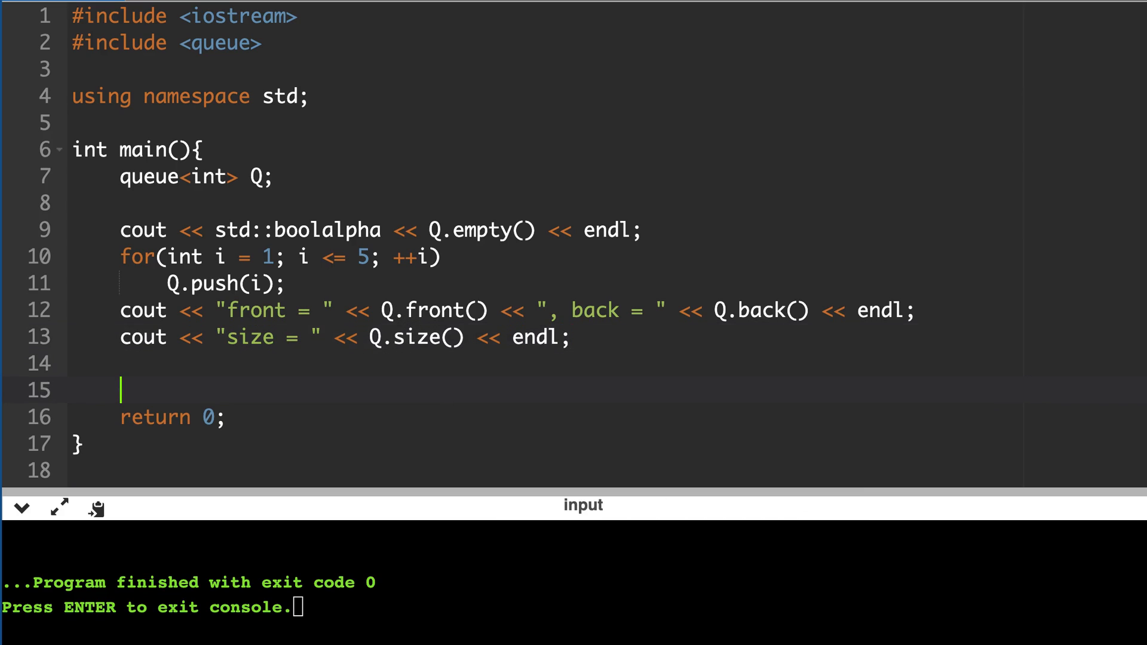
pyautogui.write('Q.pop();')
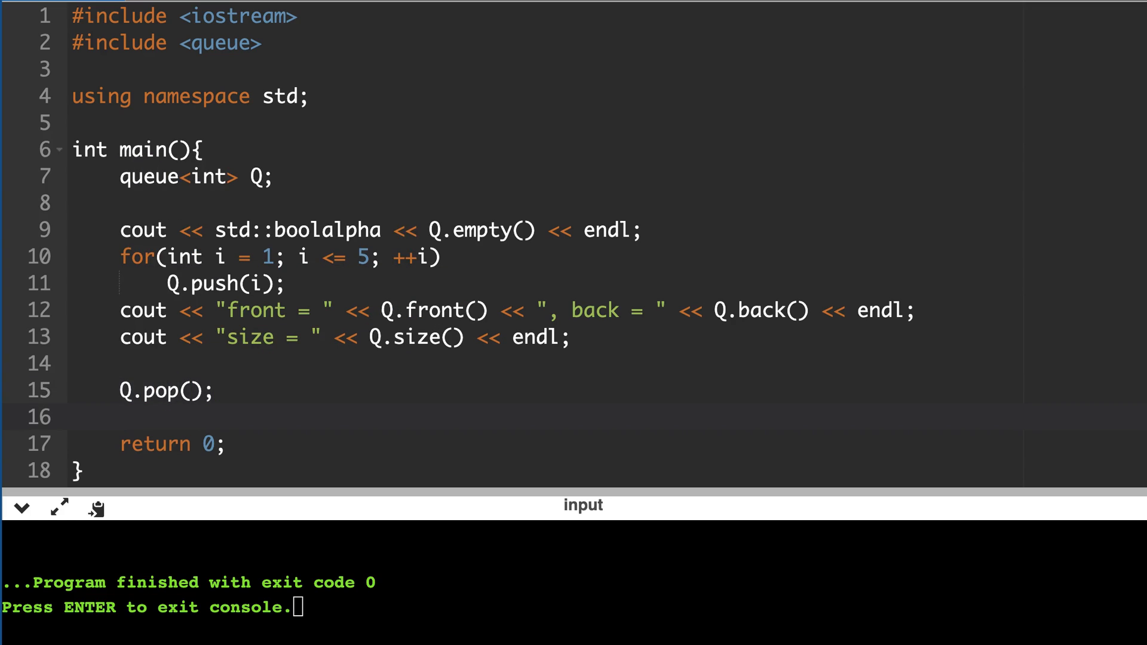
# Add a second Q.pop() call after the first one.
pyautogui.write('Q.pop();')
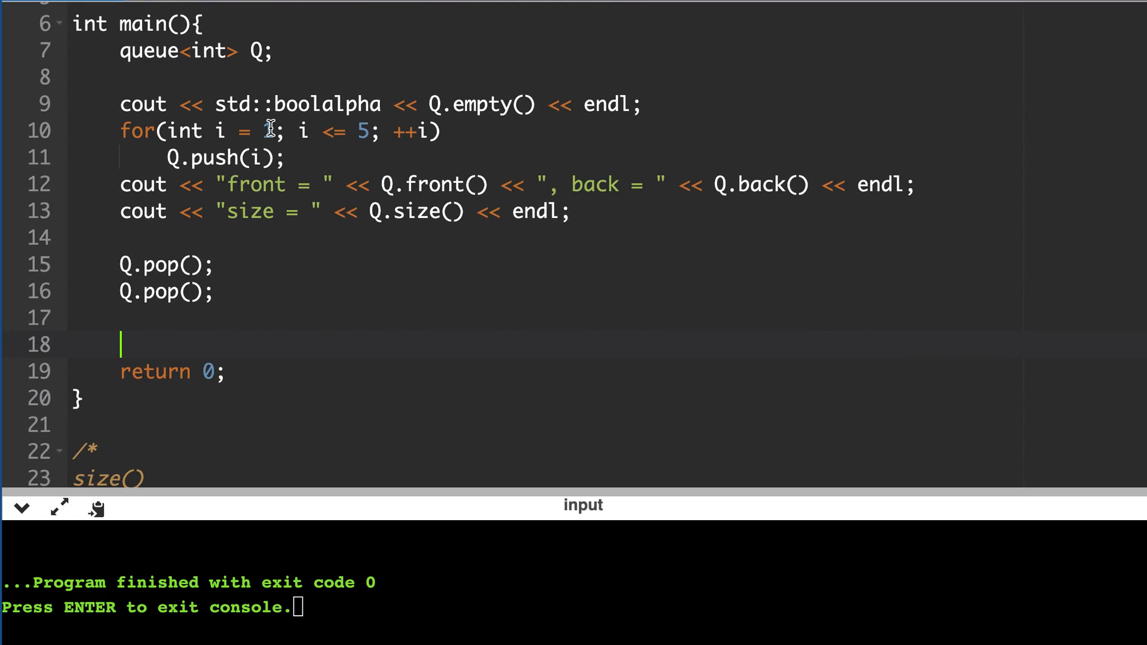
pyautogui.moveTo(300, 136)
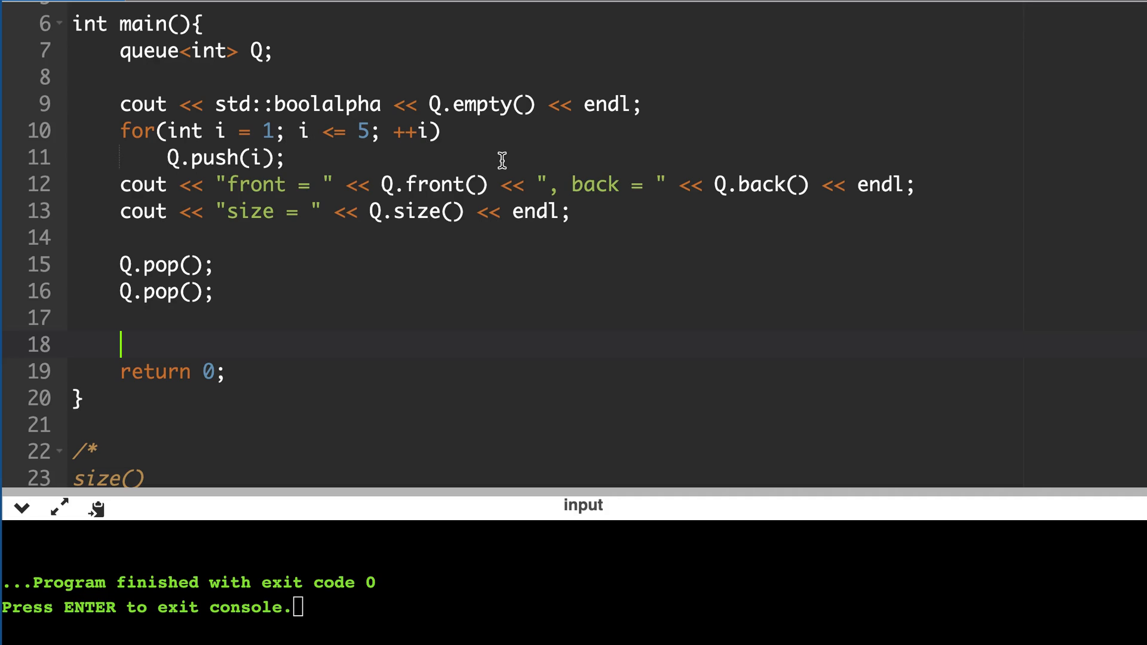
pyautogui.moveTo(358, 159)
pyautogui.write('//')
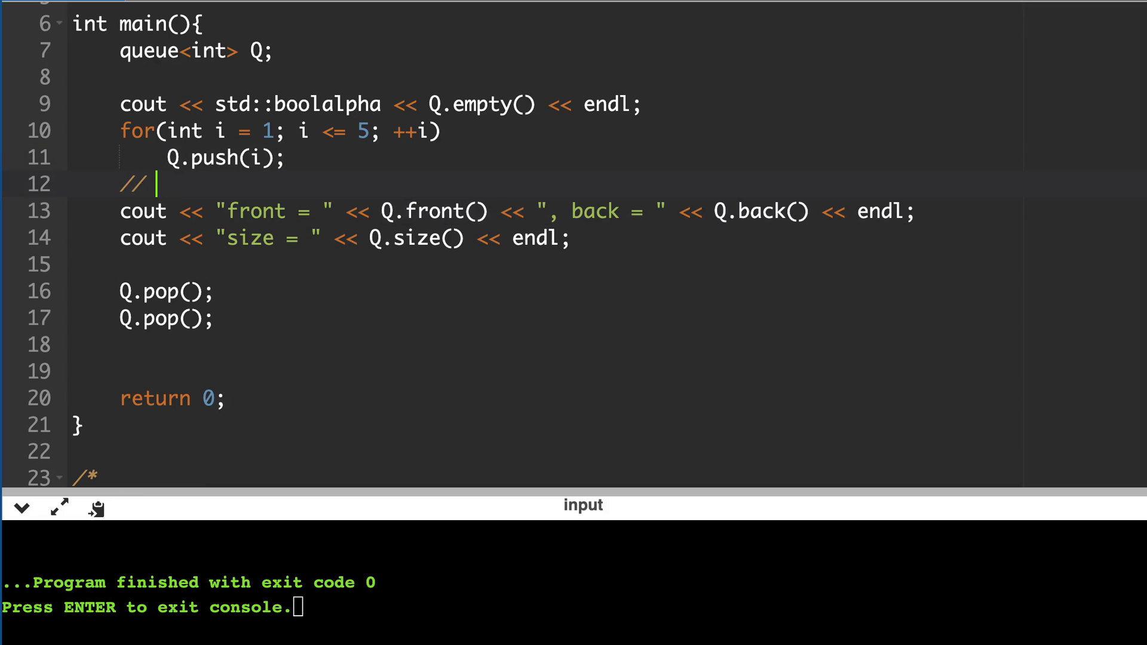
# Comment contents '1, 2, 3, 4, 5' and '3, 4, 5', copy the prints, add an empty() check.
pyautogui.write('1, 2, 3, 4,')
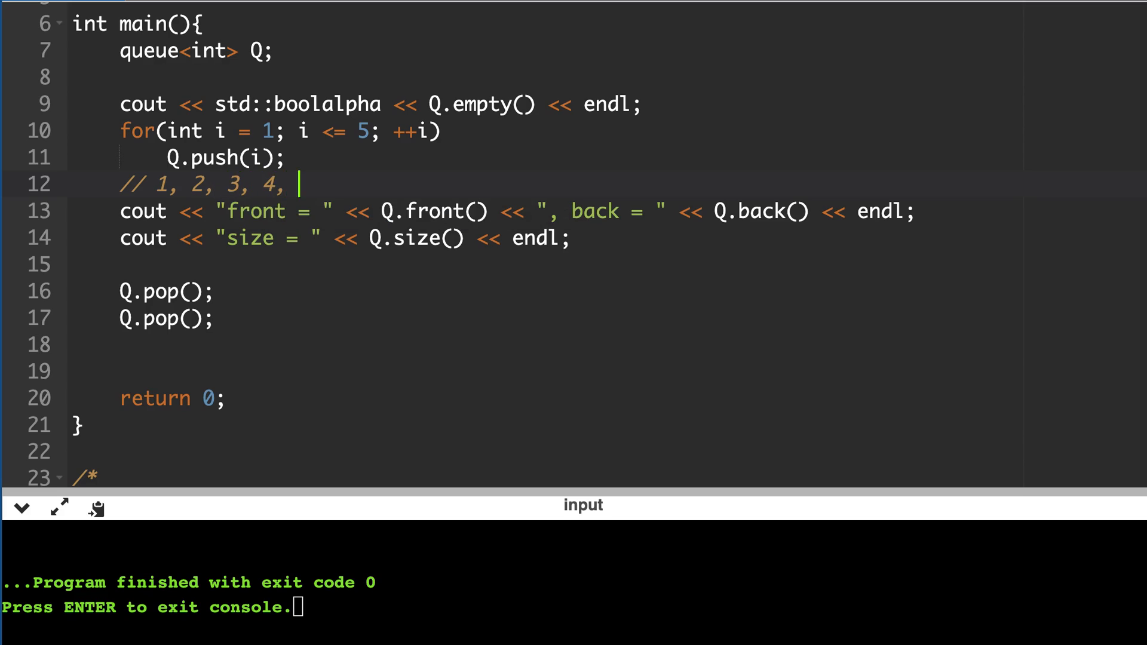
pyautogui.write('5')
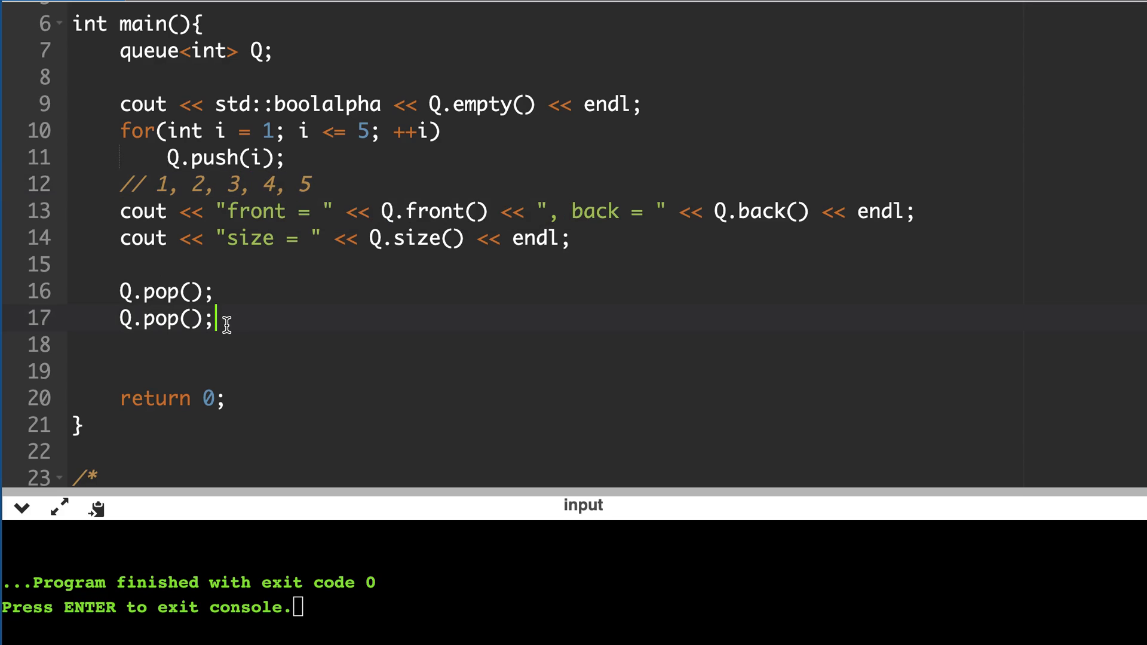
pyautogui.write('//')
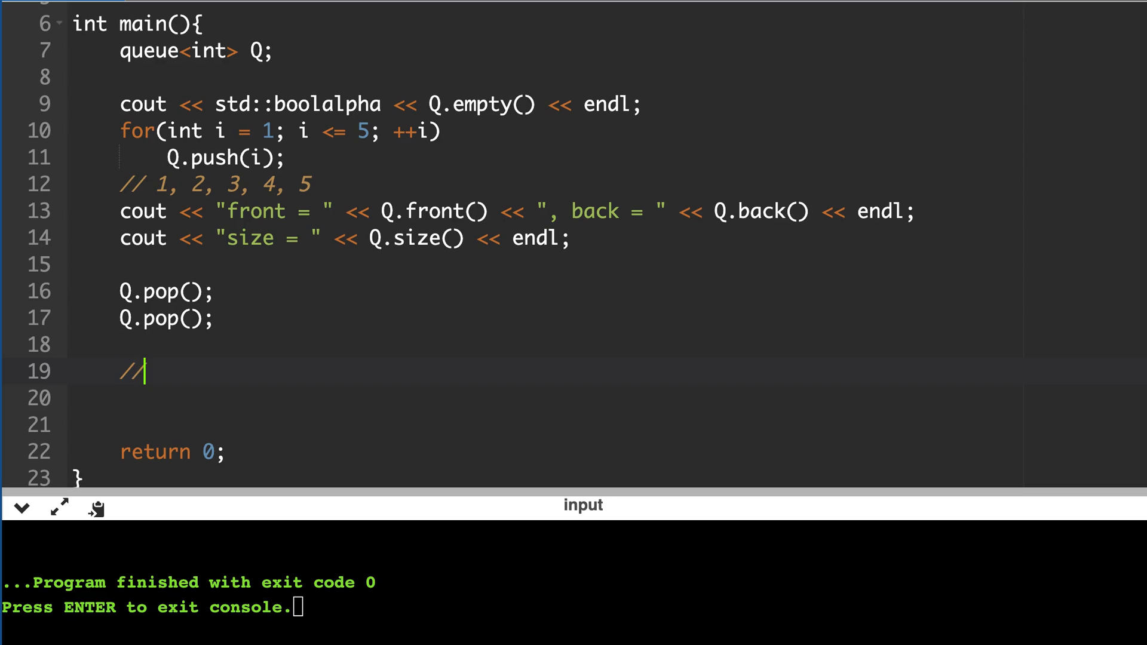
pyautogui.write('3, 4')
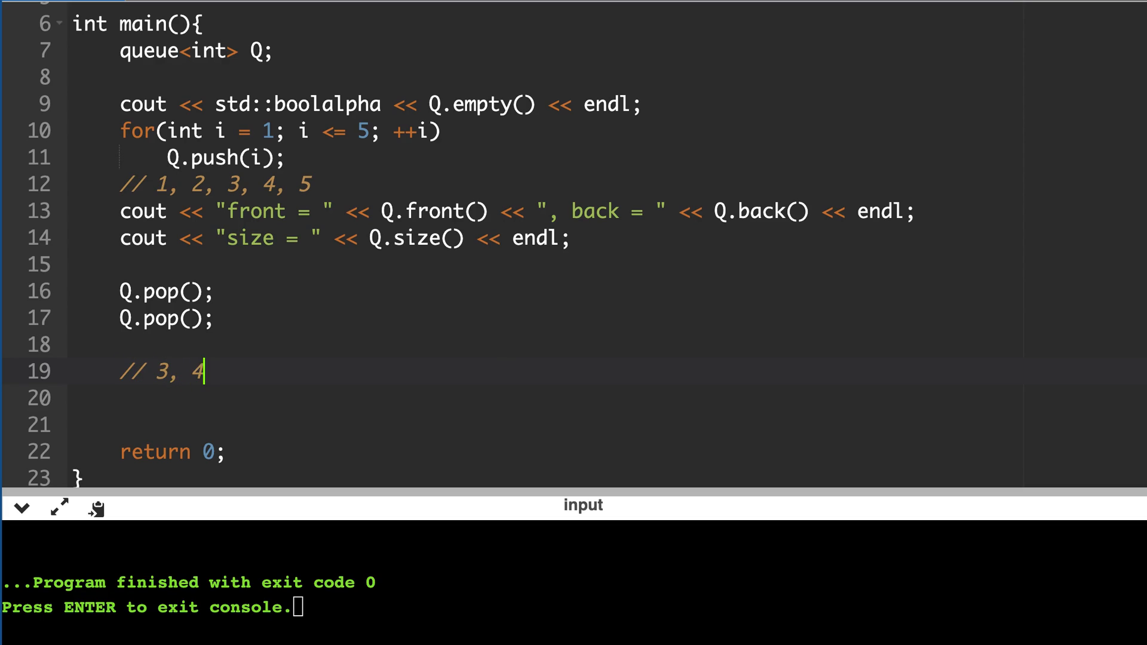
pyautogui.write(', 5')
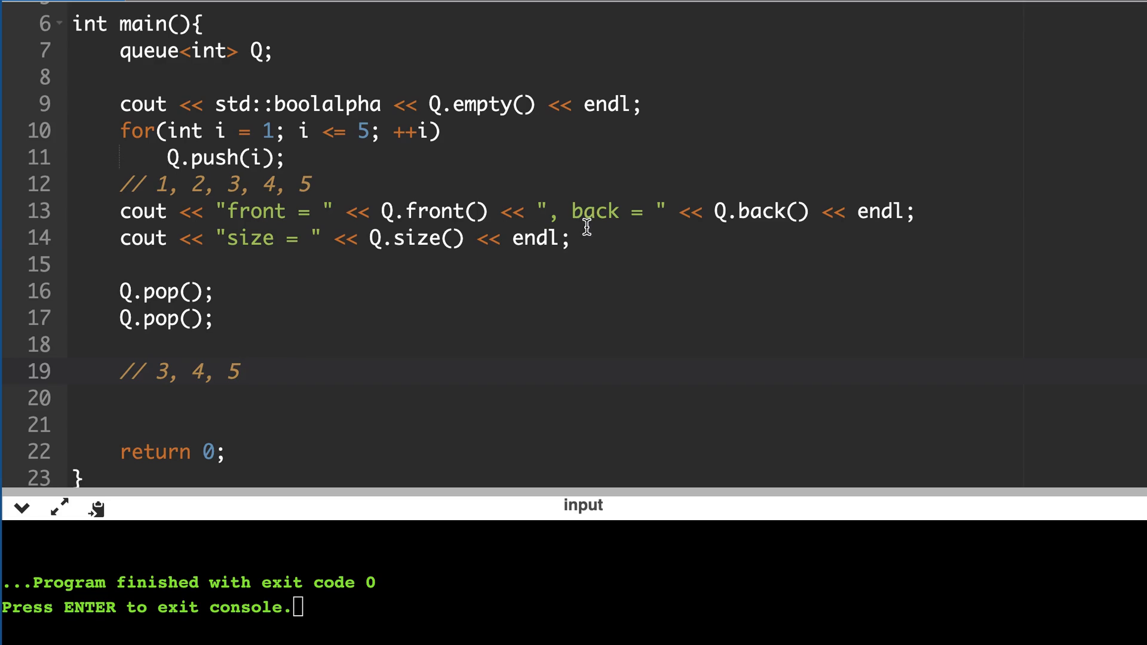
pyautogui.moveTo(120, 212); pyautogui.dragTo(571, 238)
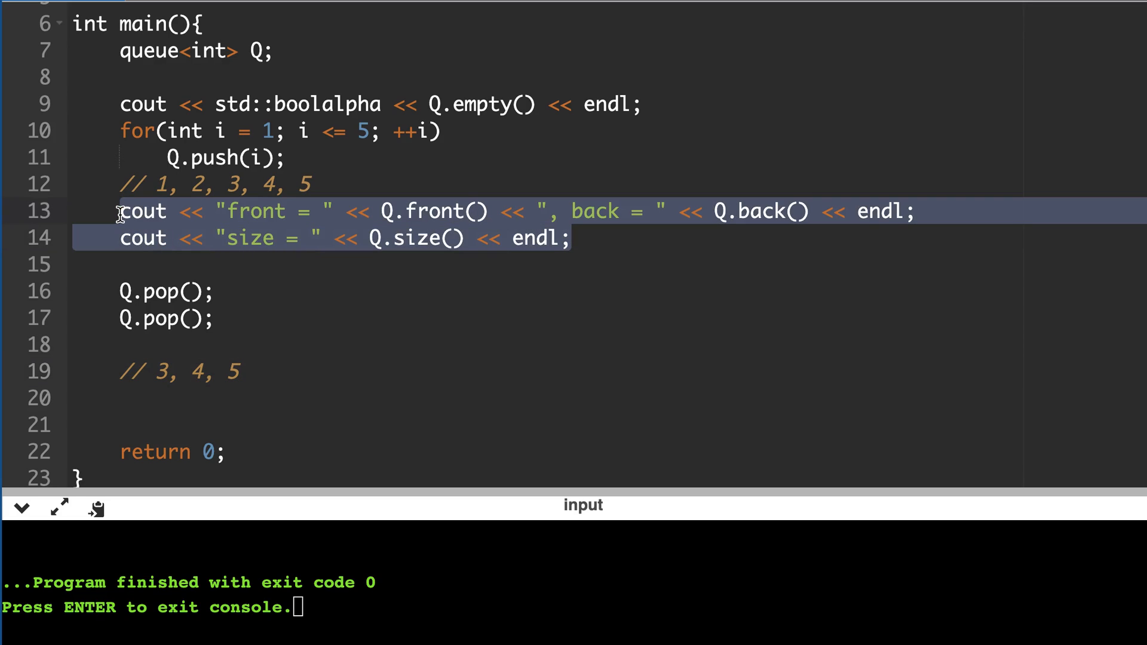
pyautogui.moveTo(208, 398)
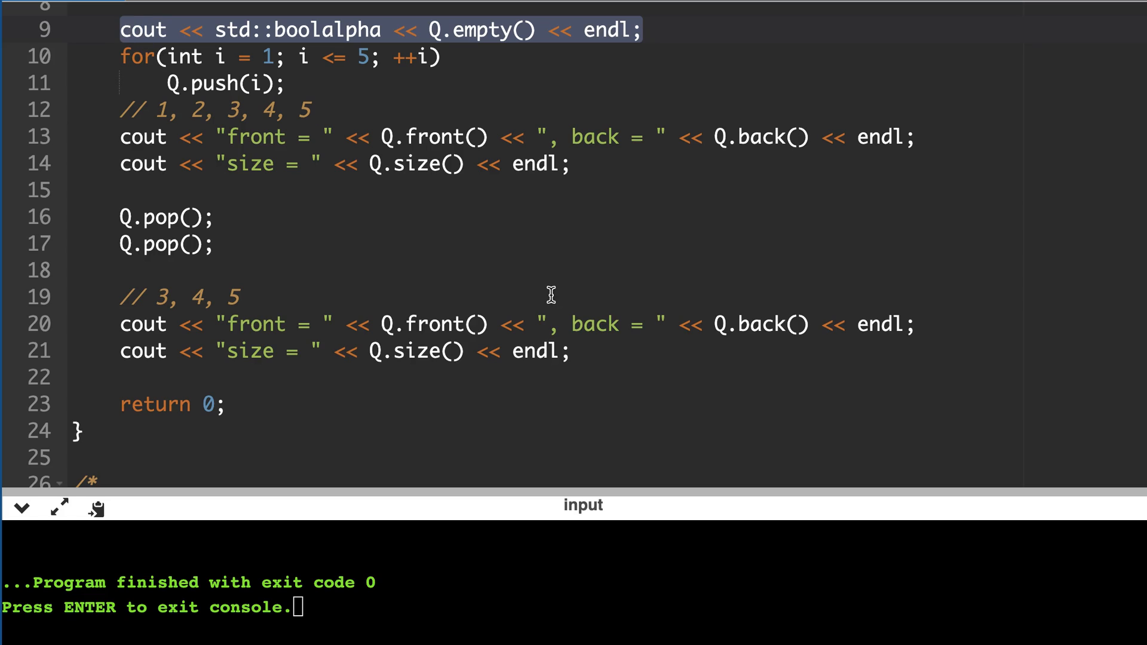
pyautogui.write('cout << std::boolalpha << Q.empty() << endl;')
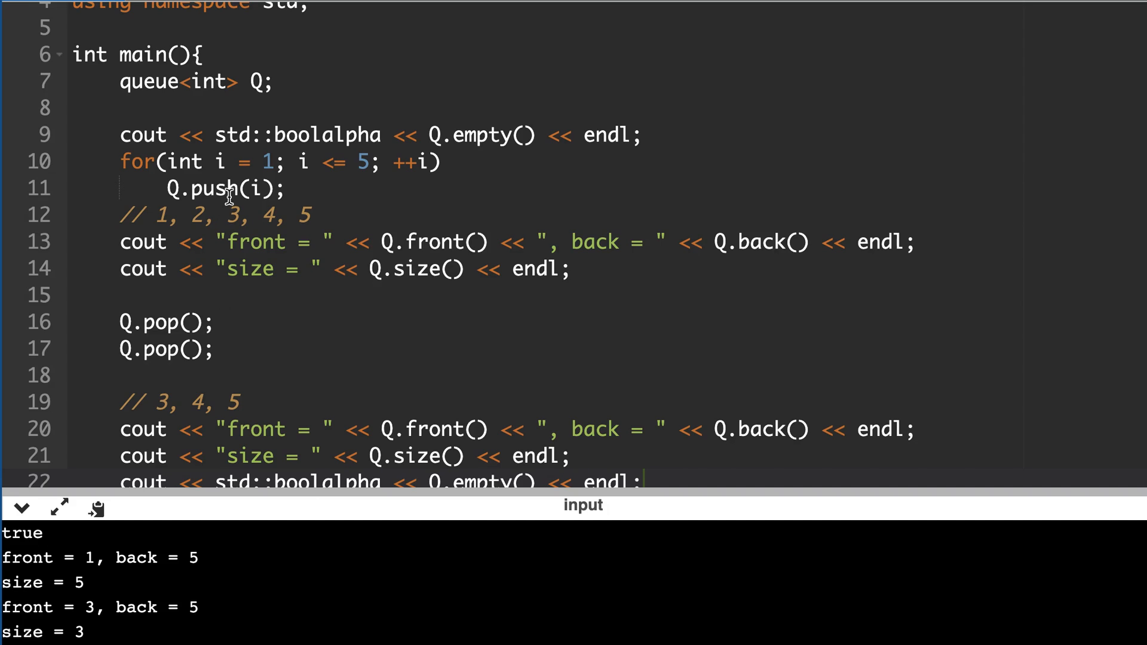
pyautogui.moveTo(430, 134)
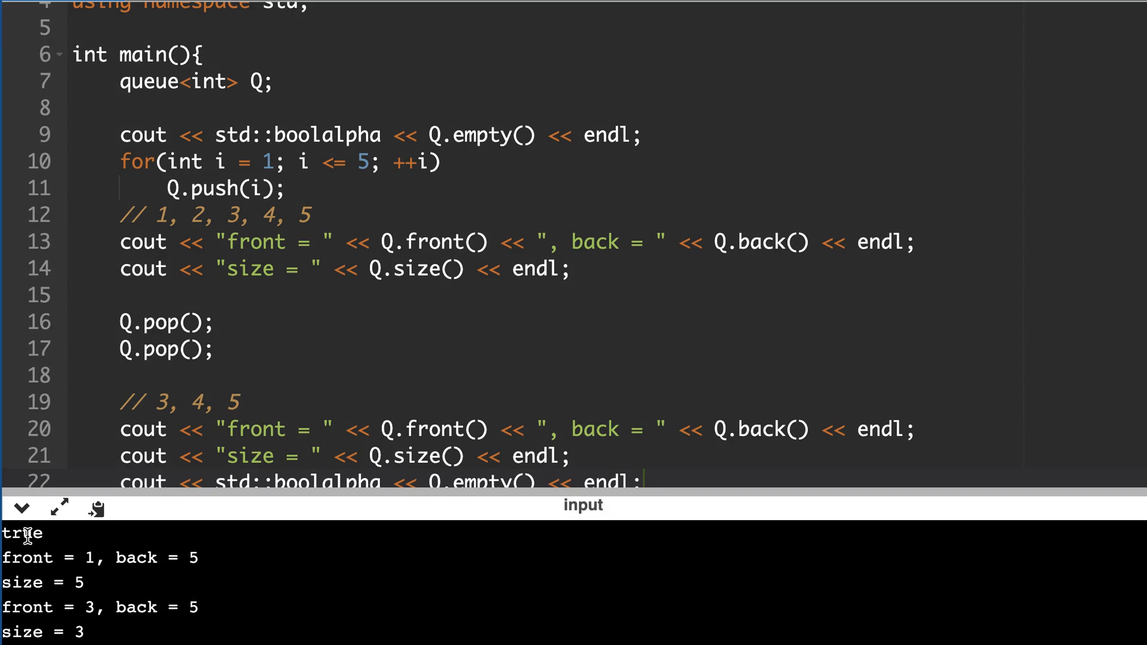
# Select std::boolalpha on the empty() line and rerun to compare true versus 1 output.
pyautogui.doubleClick(297, 134)
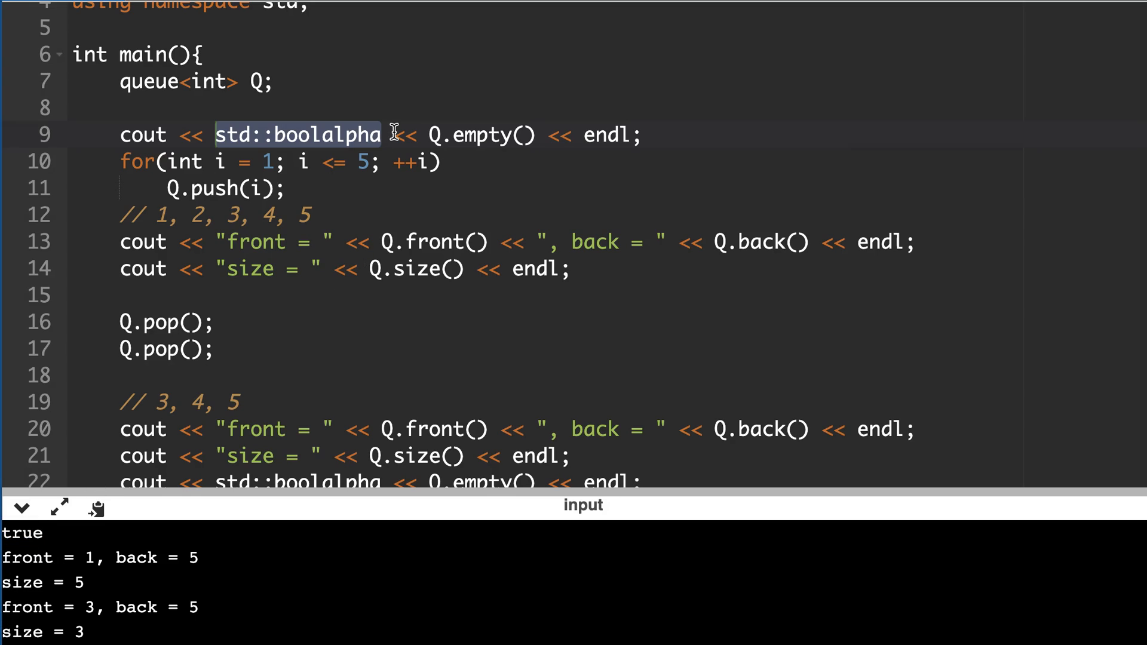
pyautogui.moveTo(335, 166)
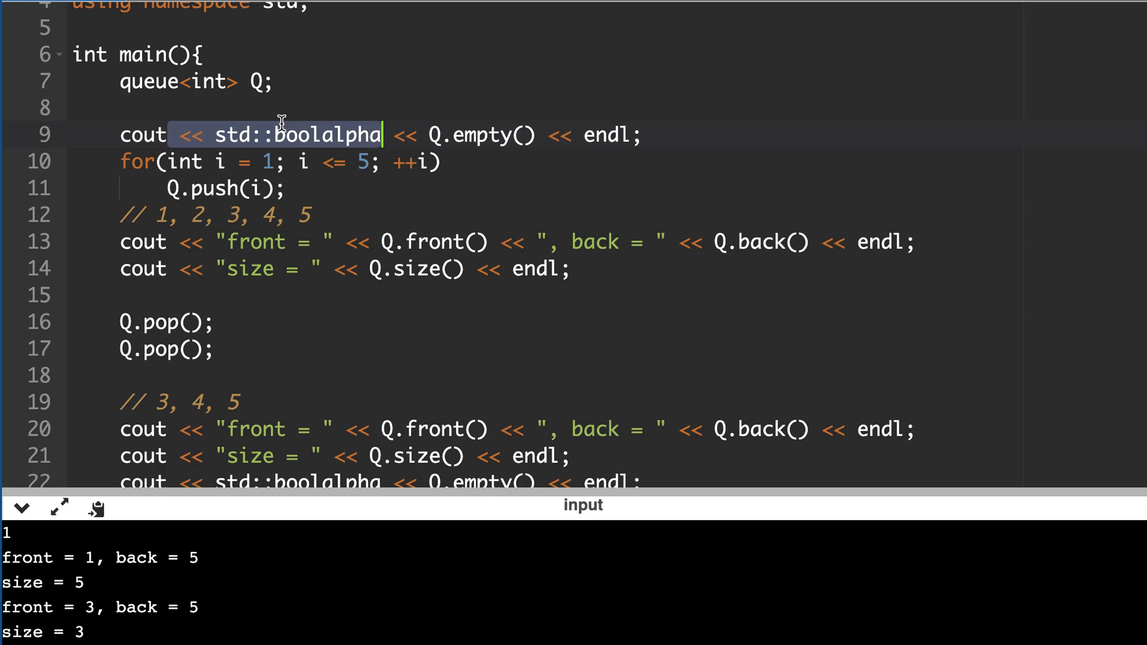
pyautogui.click(281, 135)
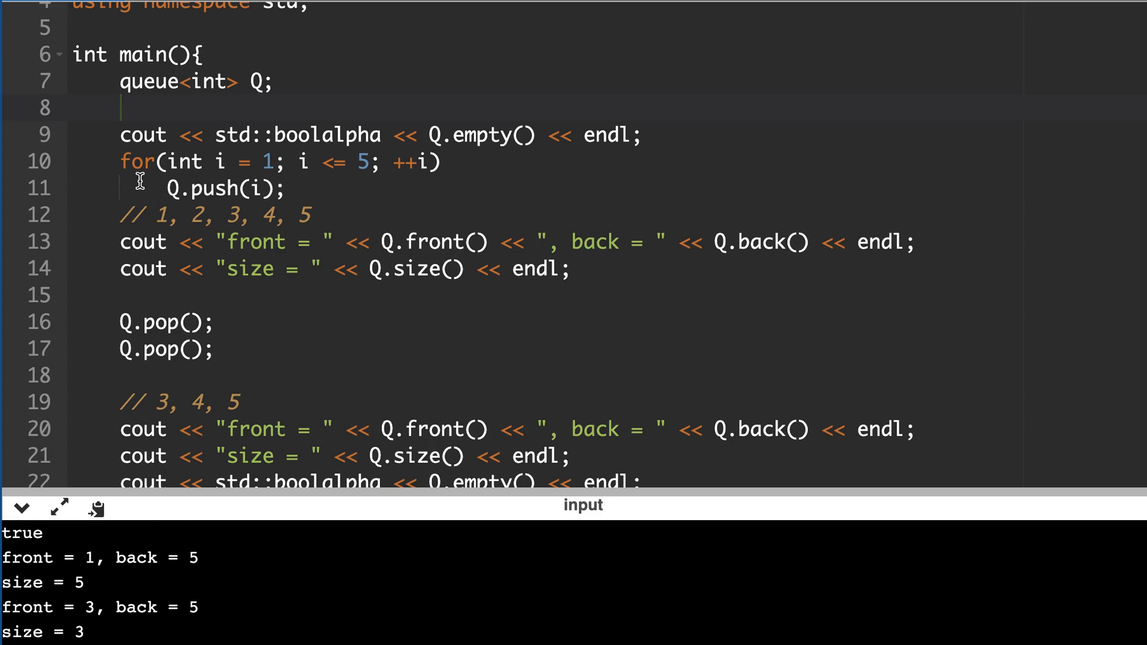
pyautogui.moveTo(123, 215)
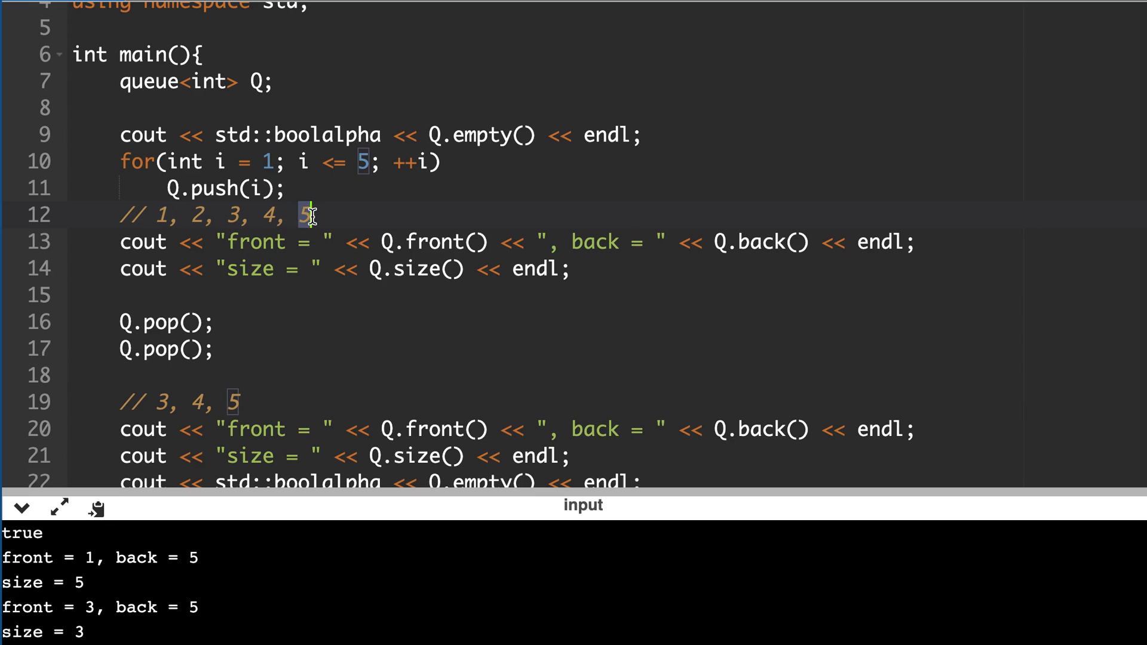
# Compare the '5' in the contents comment with the console output, then clear the selection.
pyautogui.doubleClick(102, 558)
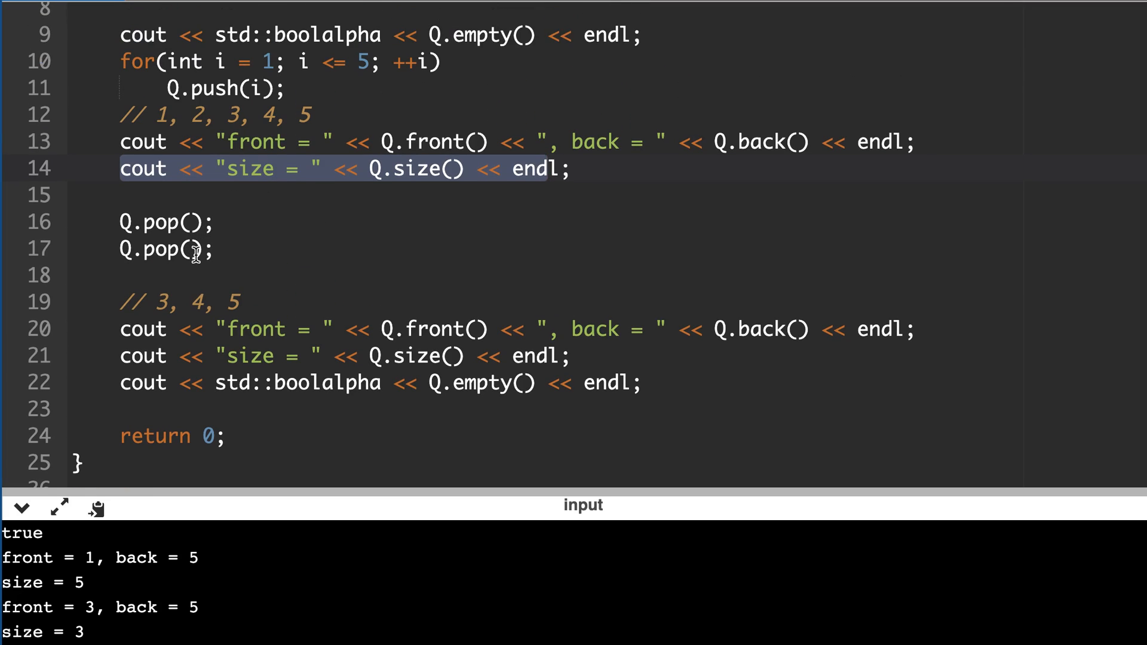
pyautogui.moveTo(170, 115)
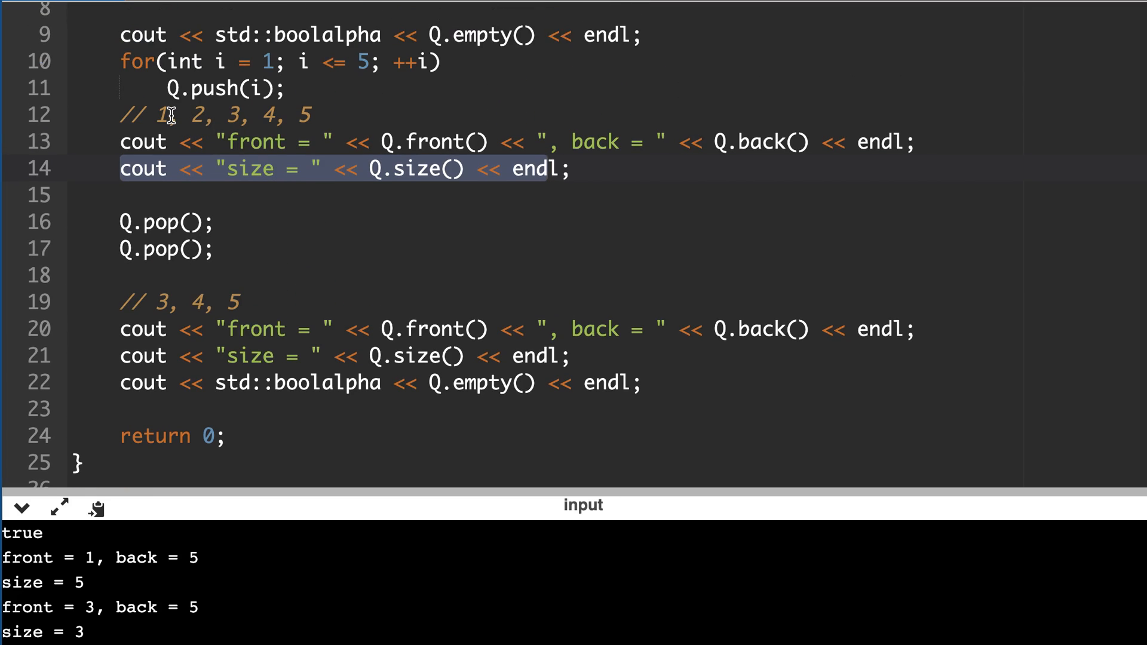
pyautogui.click(153, 114)
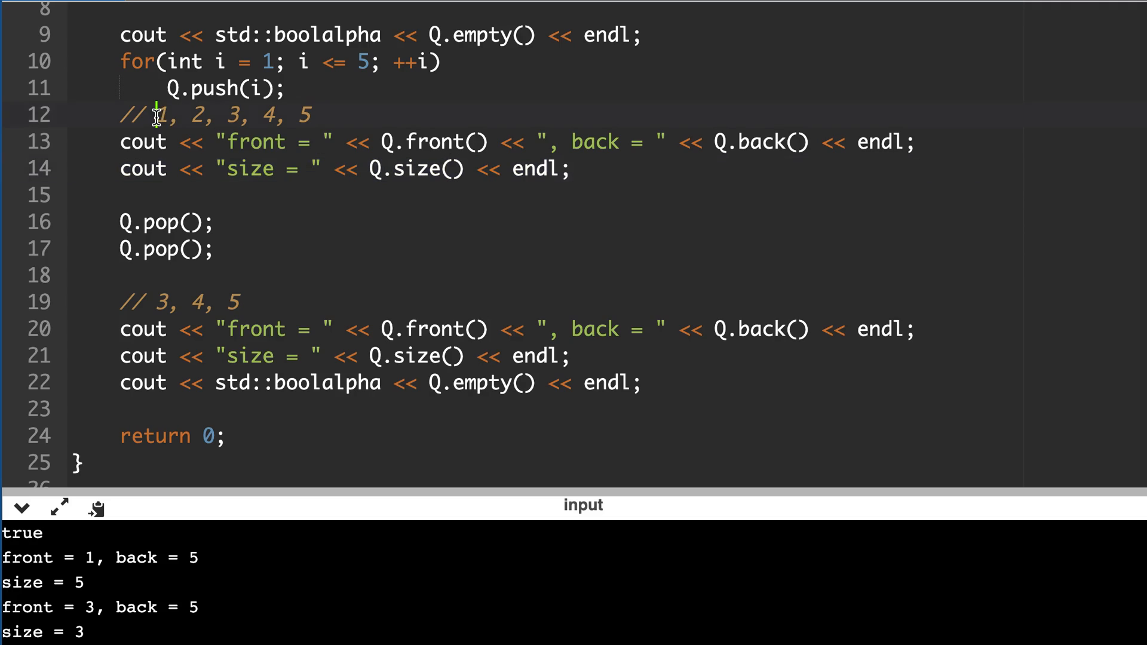
pyautogui.moveTo(192, 115)
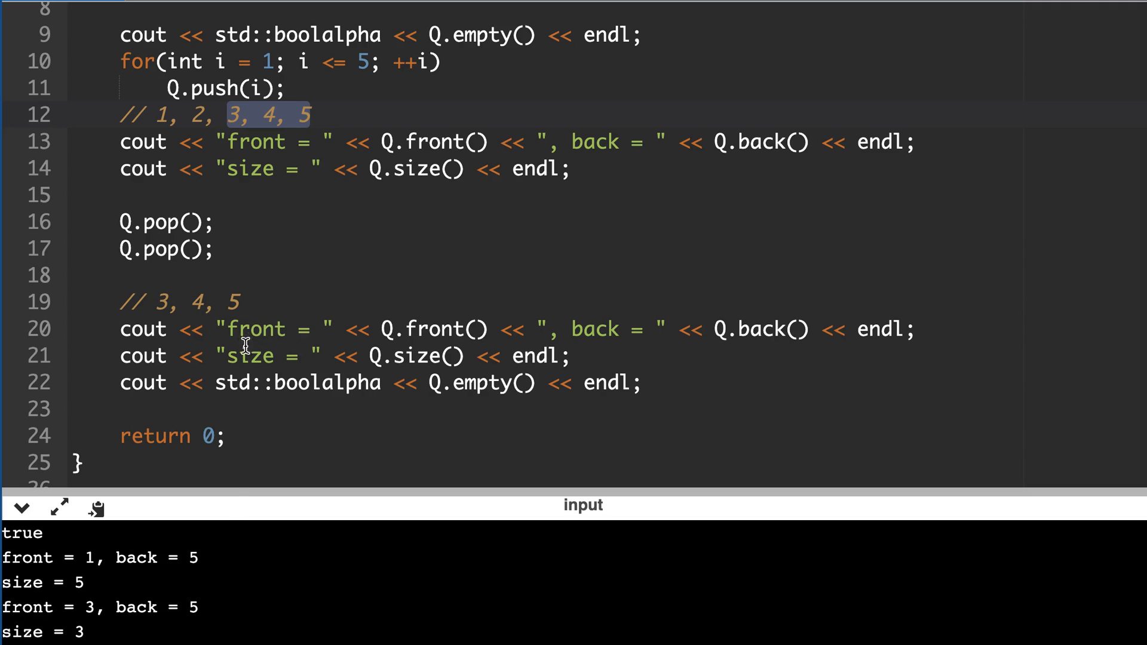
pyautogui.moveTo(232, 562)
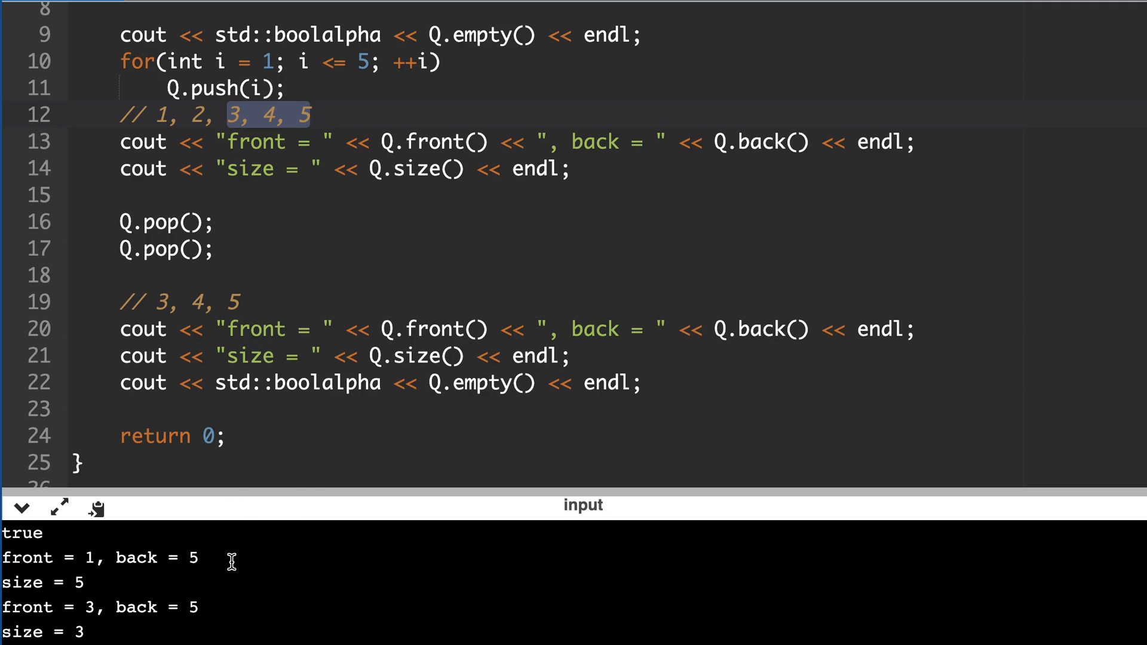